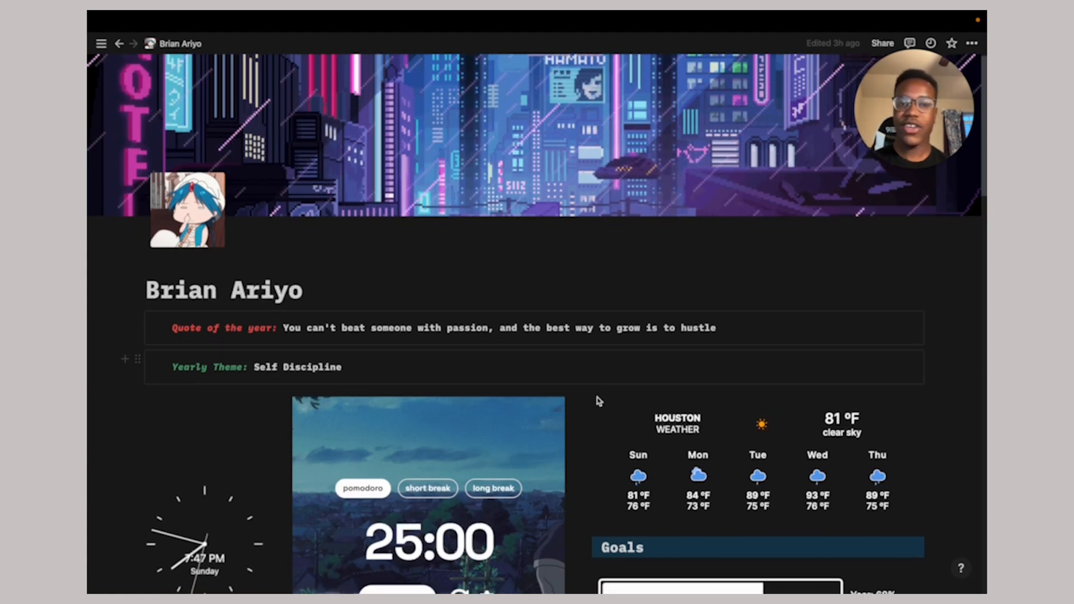
Scroll down to the pomodoro widget, then start and pause its countdown
scroll("down", 3)
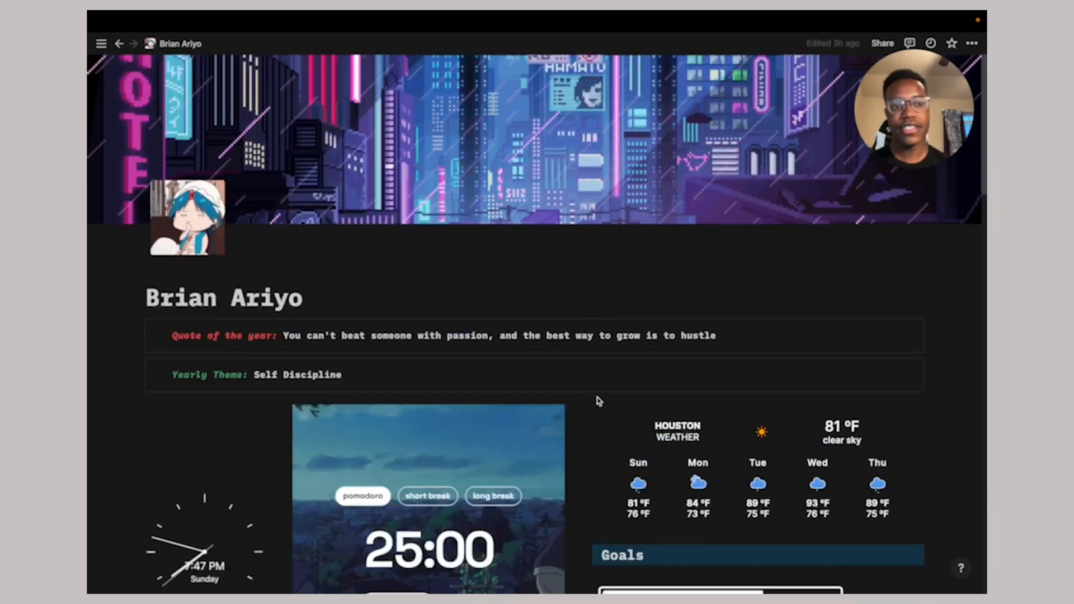
scroll("down", 3)
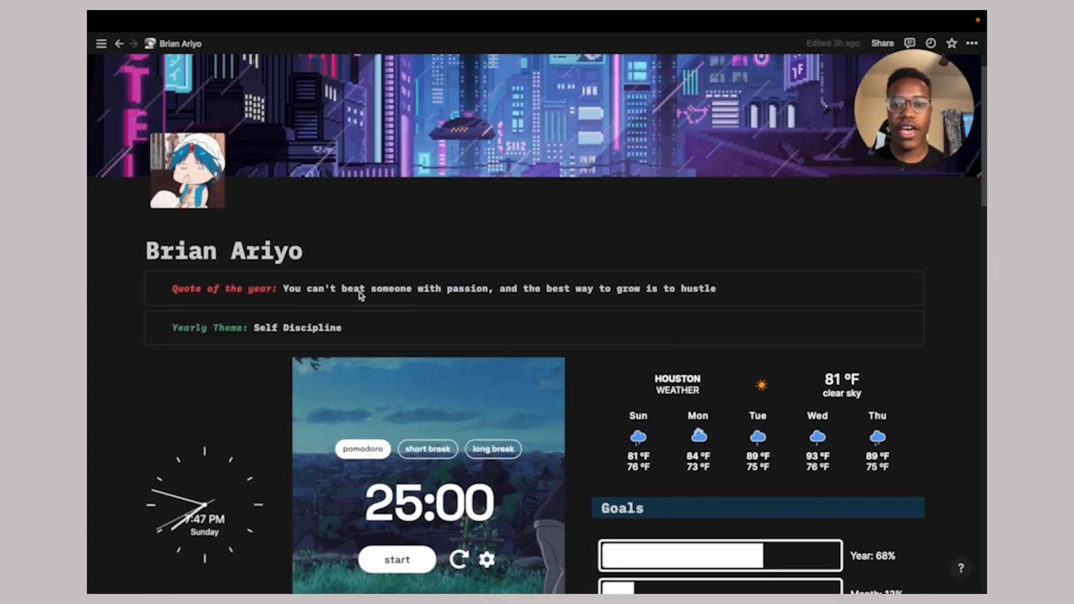
scroll("down", 3)
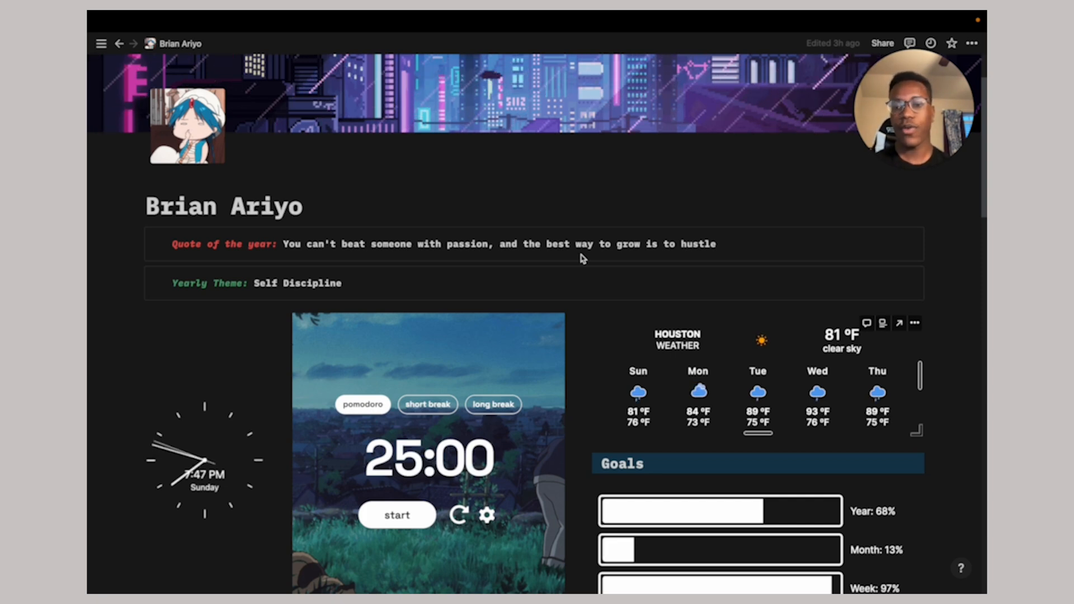
scroll("down", 3)
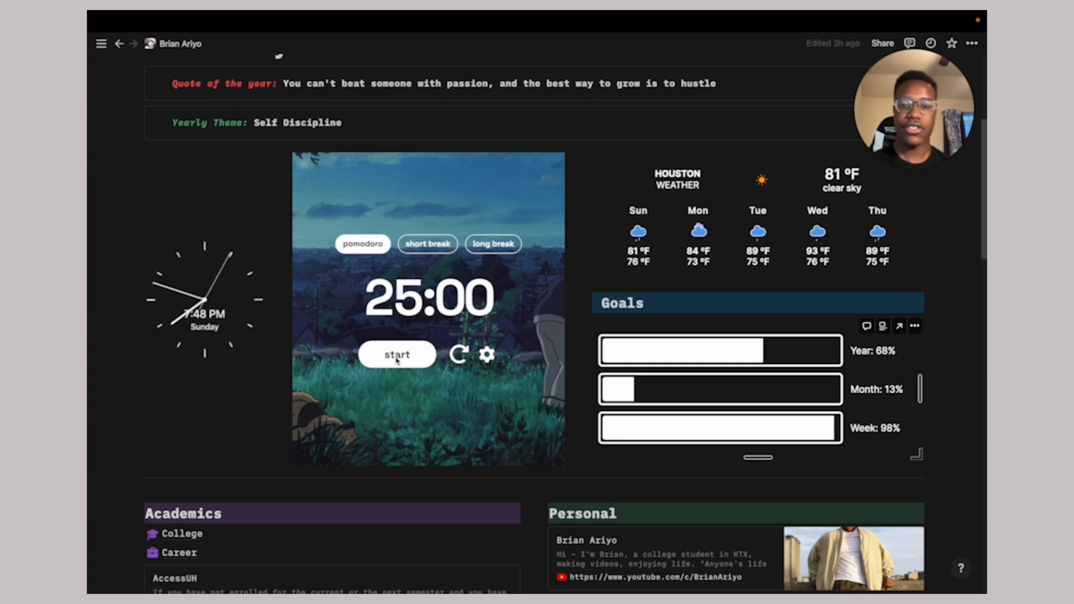
left_click(397, 355)
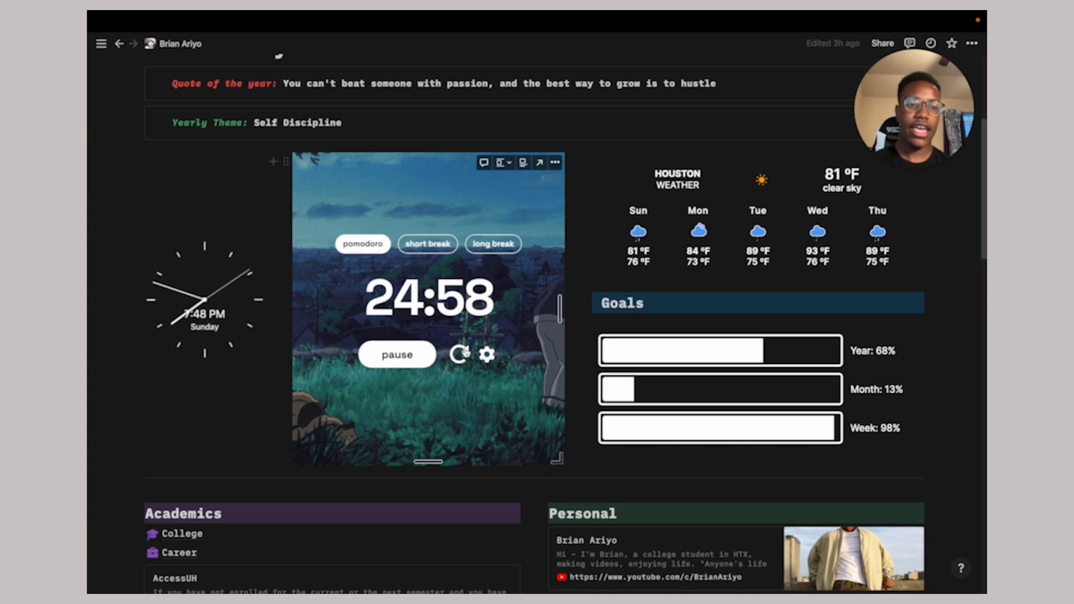
left_click(397, 355)
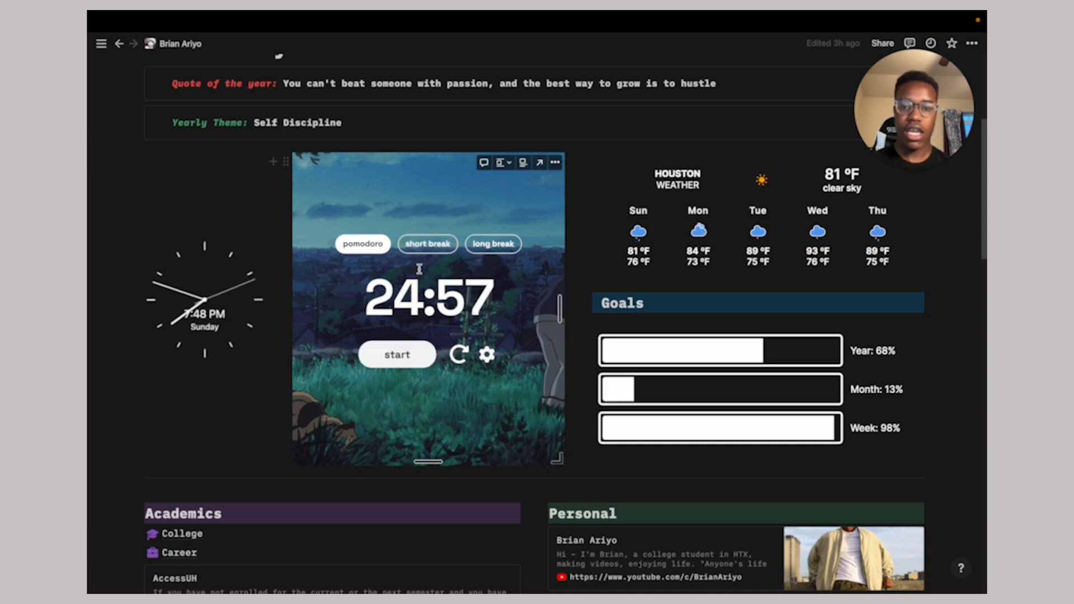
Switch the pomodoro timer to the five-minute short break and view its settings
left_click(427, 244)
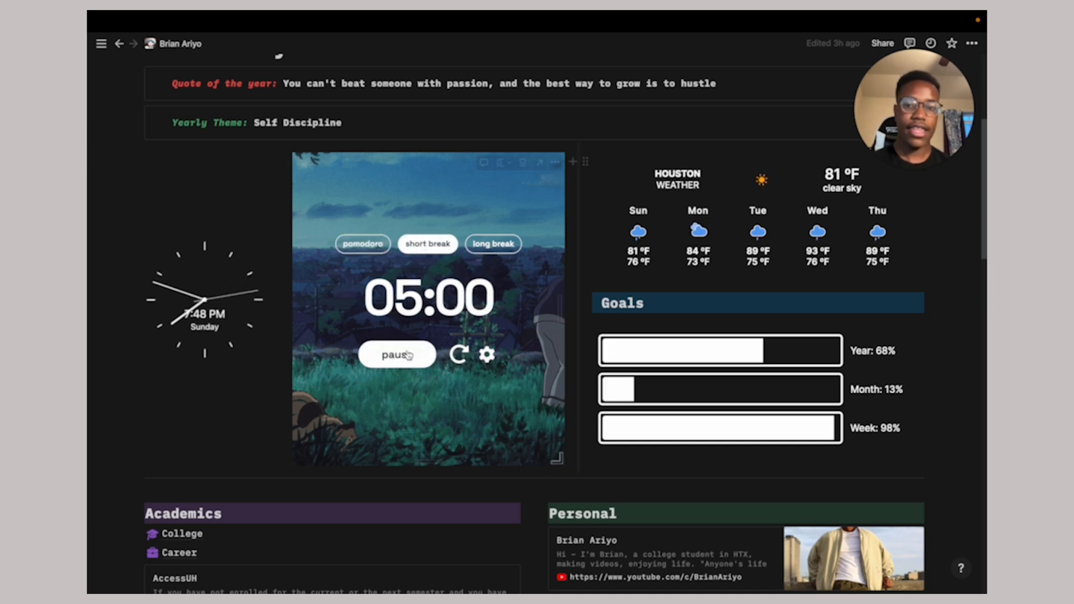
left_click(486, 354)
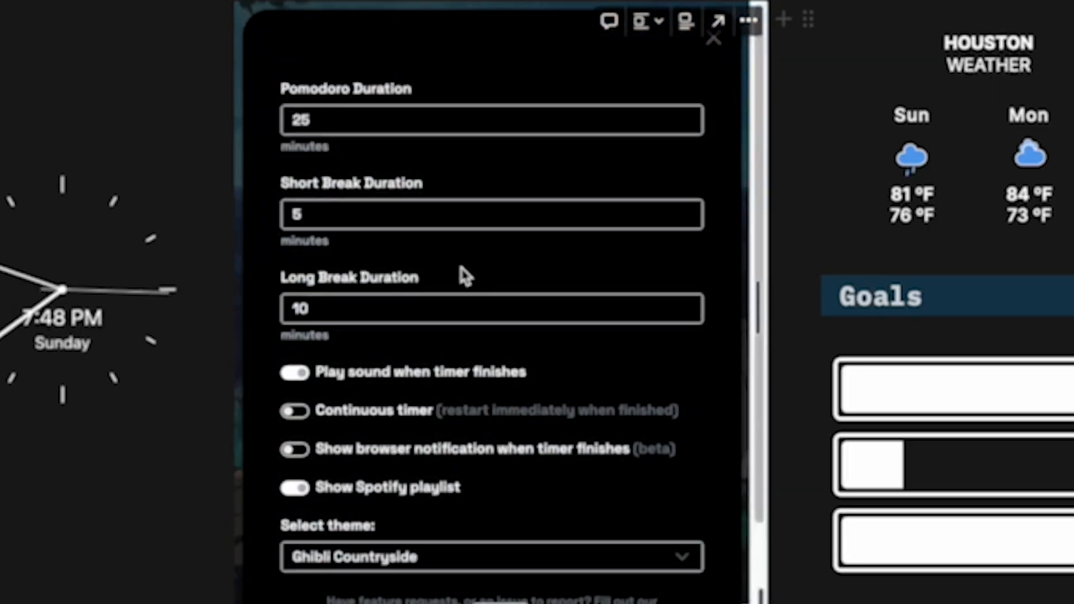
scroll("down", 3)
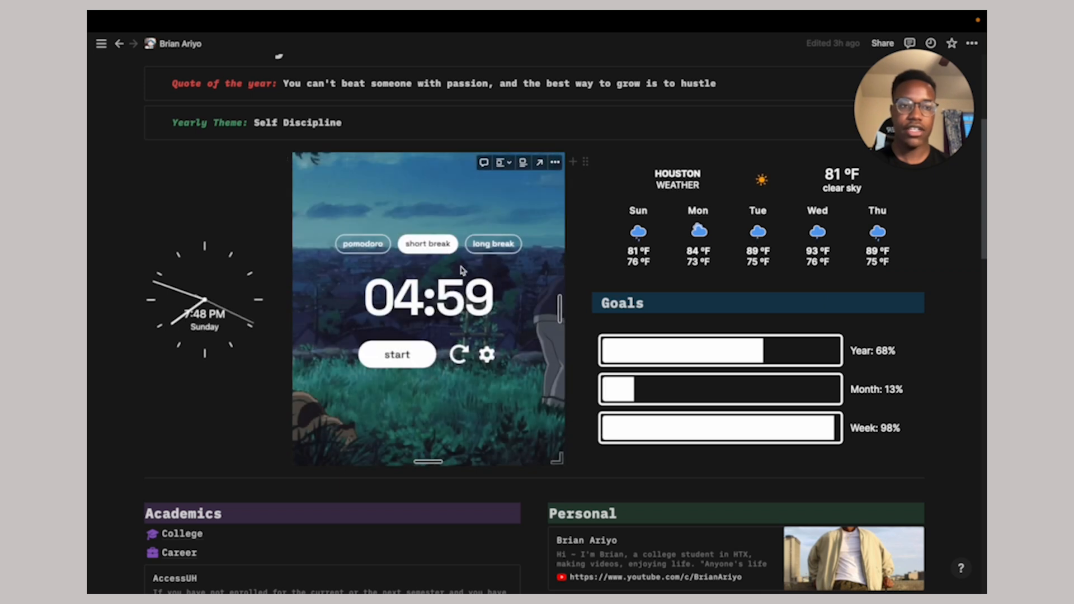
scroll("down", 3)
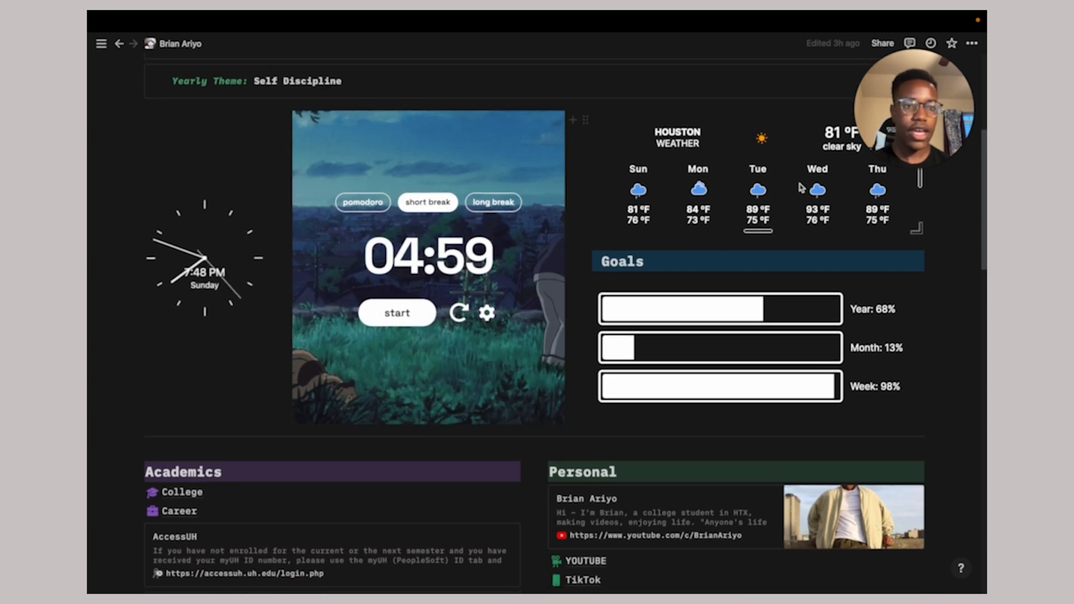
scroll("down", 3)
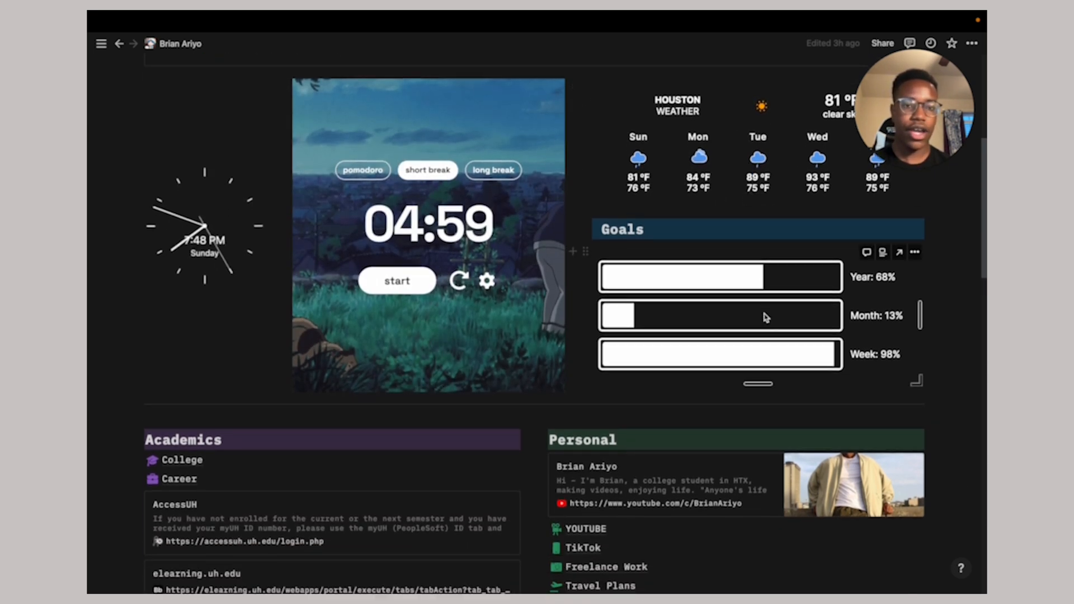
scroll("down", 3)
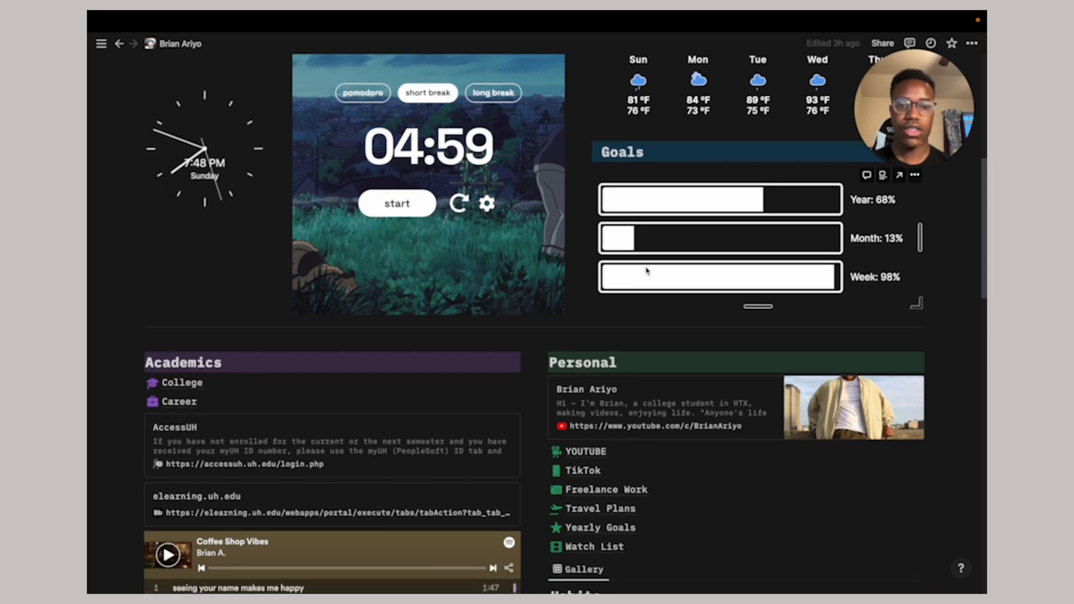
scroll("down", 3)
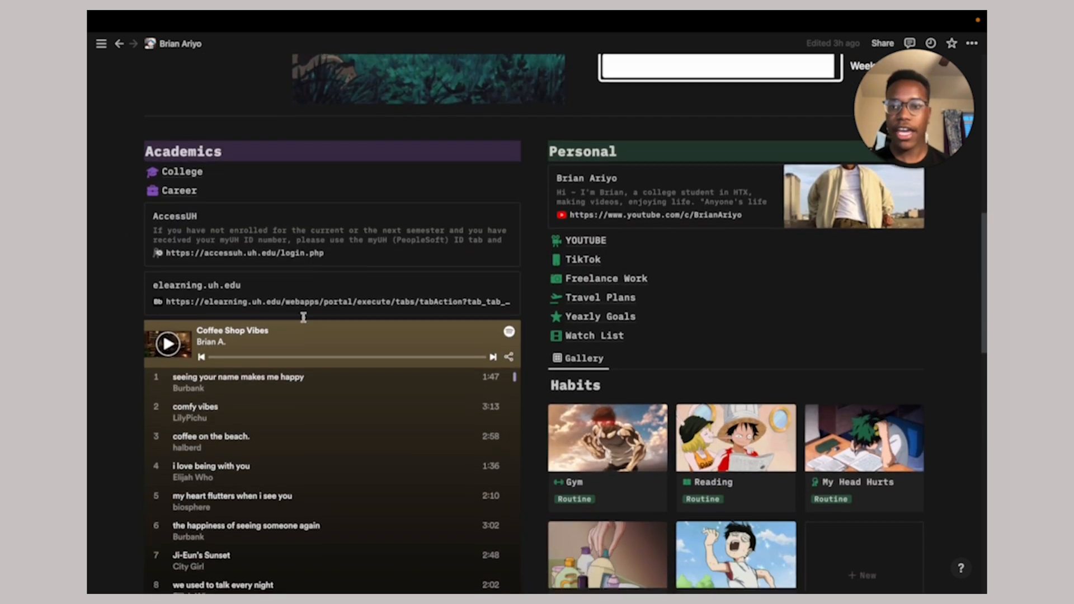
scroll("down", 3)
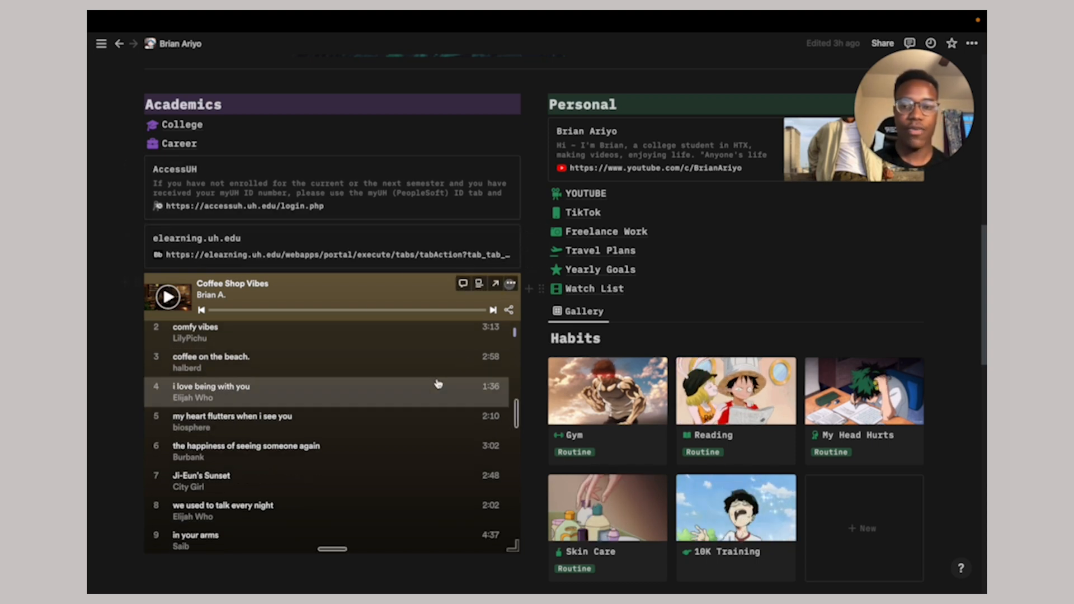
scroll("down", 3)
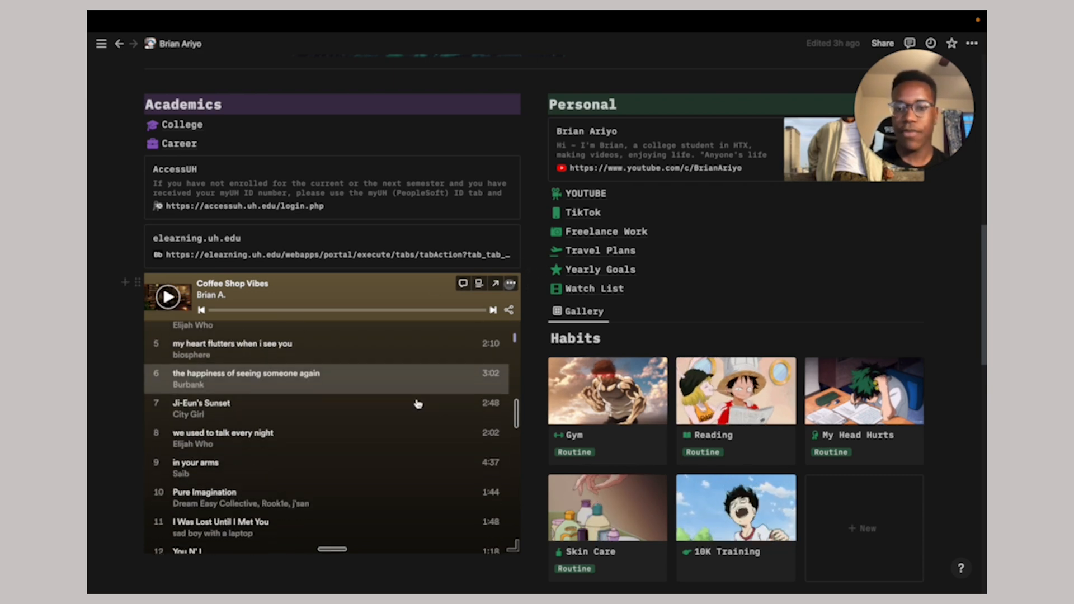
scroll("down", 3)
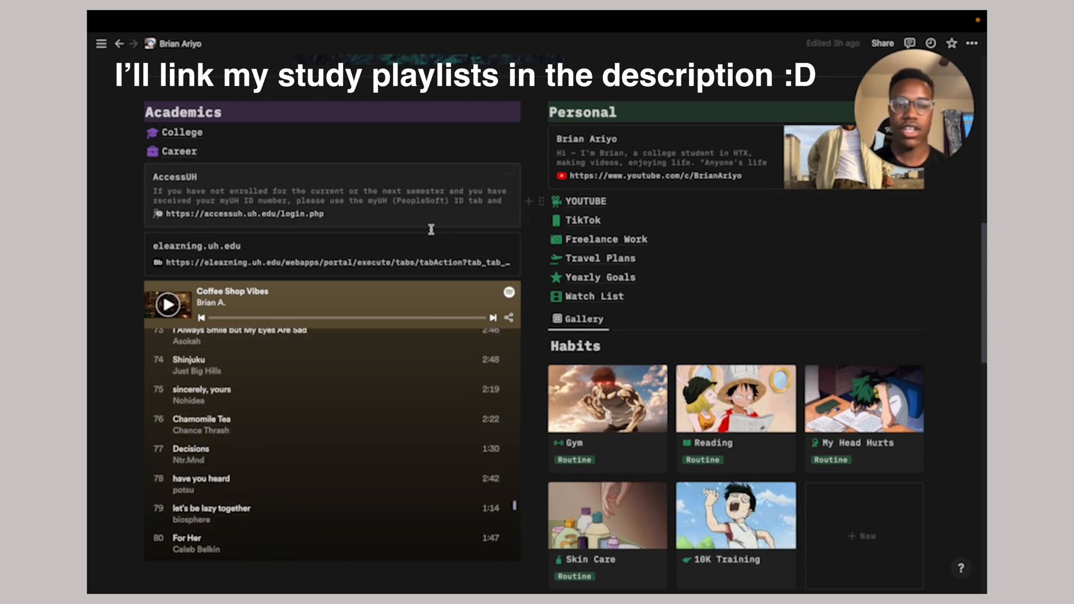
scroll("down", 3)
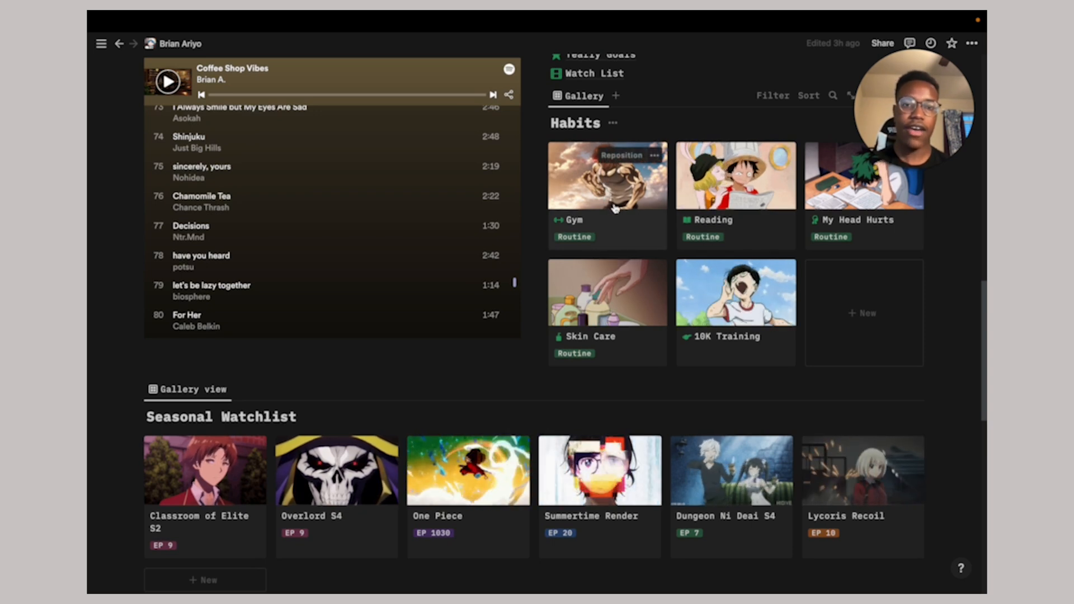
left_click(607, 176)
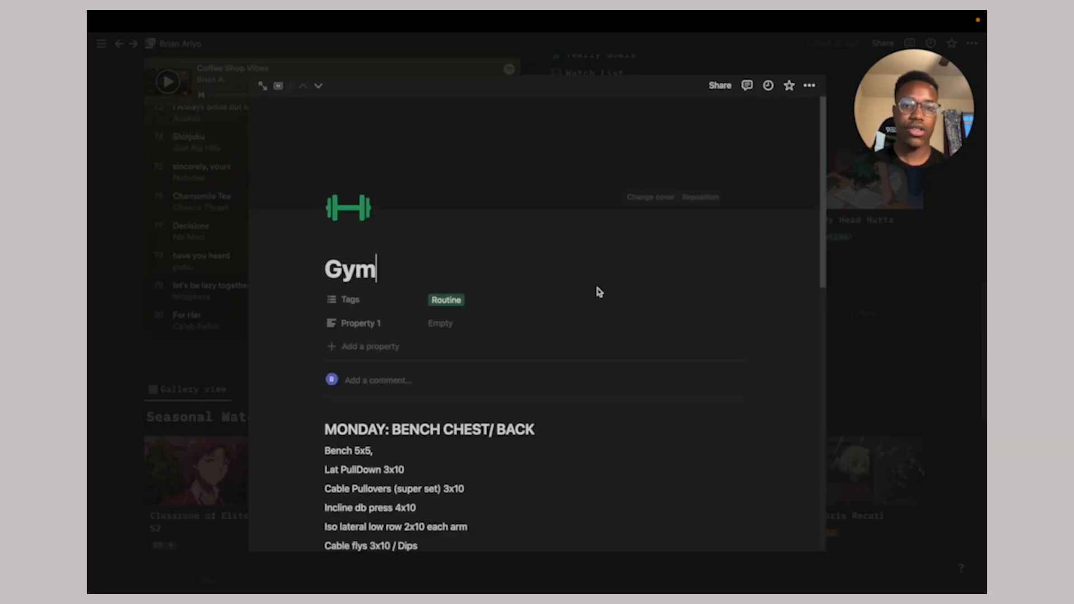
scroll("down", 3)
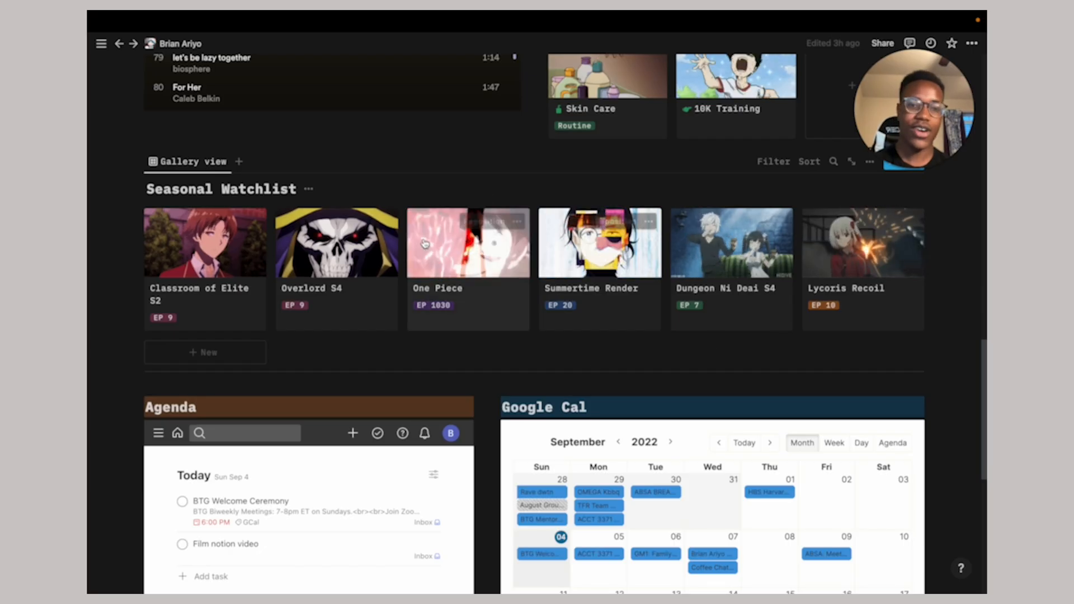
Check off BTG Welcome Ceremony in the Todoist agenda and view the Upcoming tasks
scroll("down", 3)
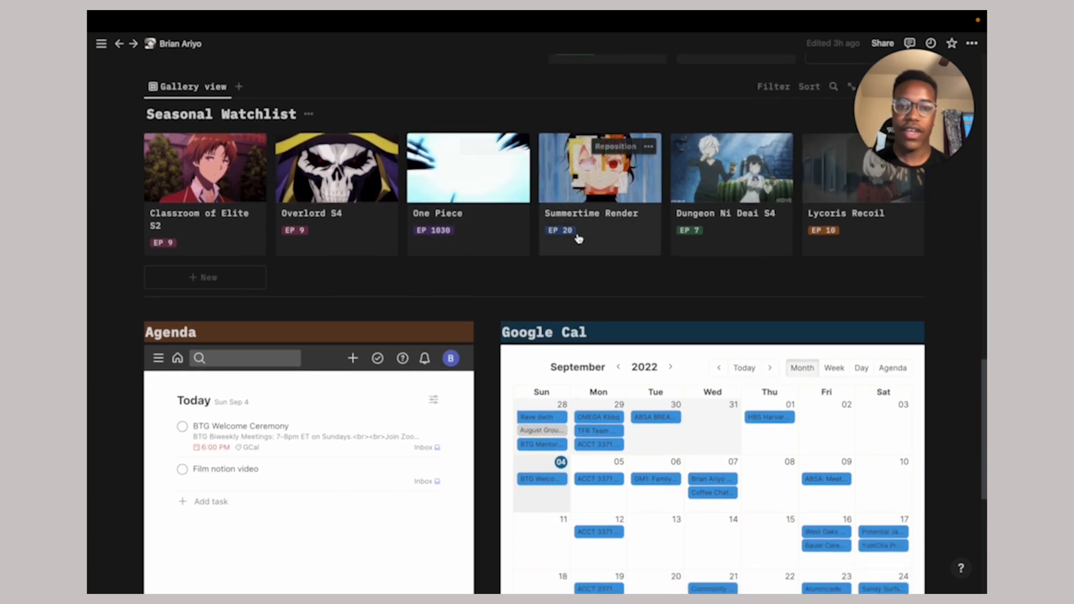
scroll("down", 3)
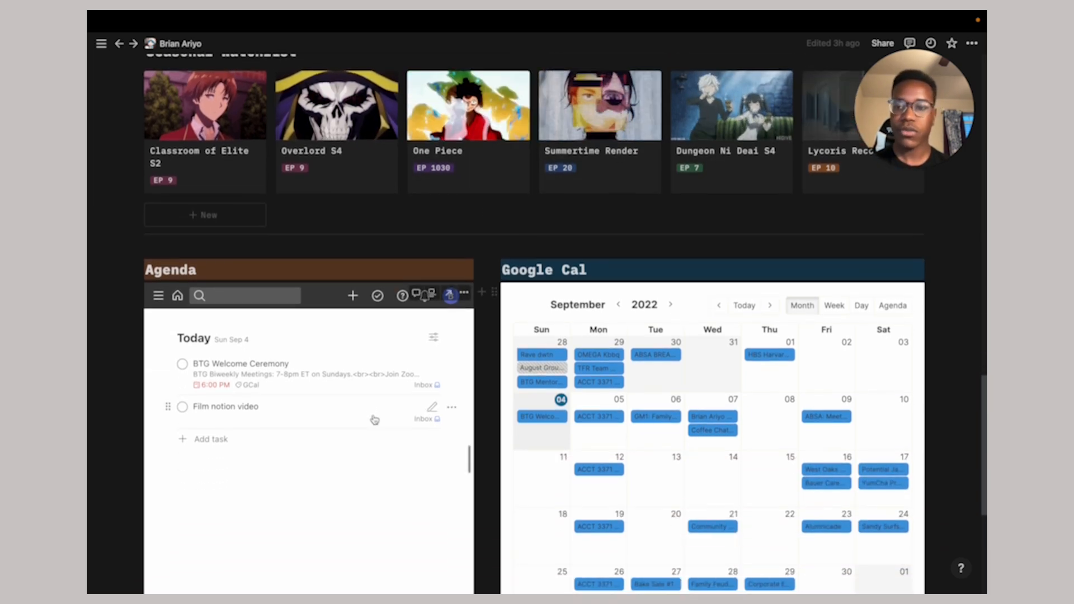
scroll("down", 3)
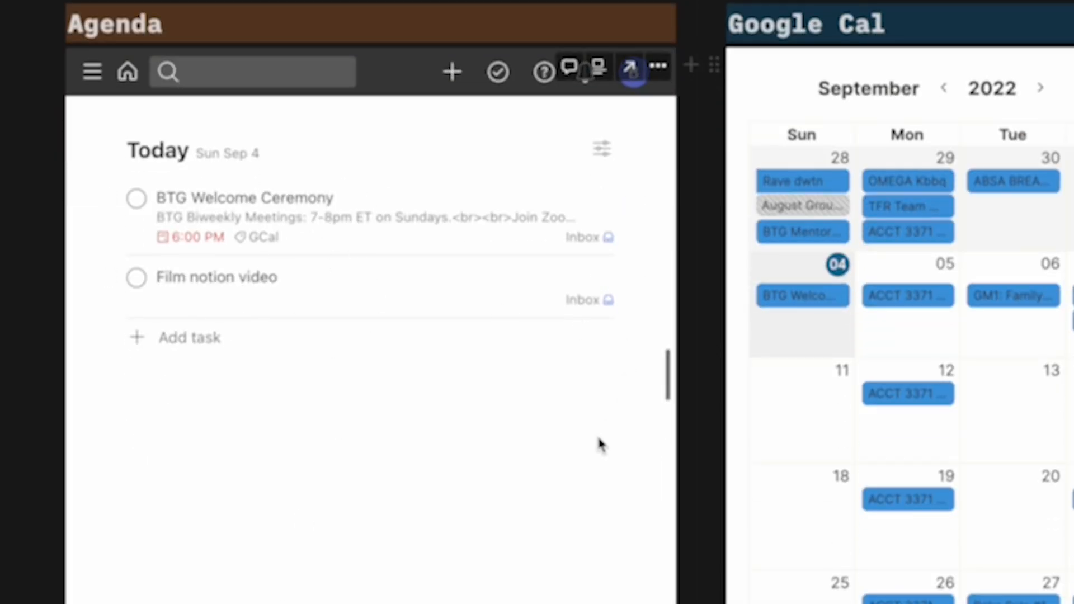
mouse_move(135, 200)
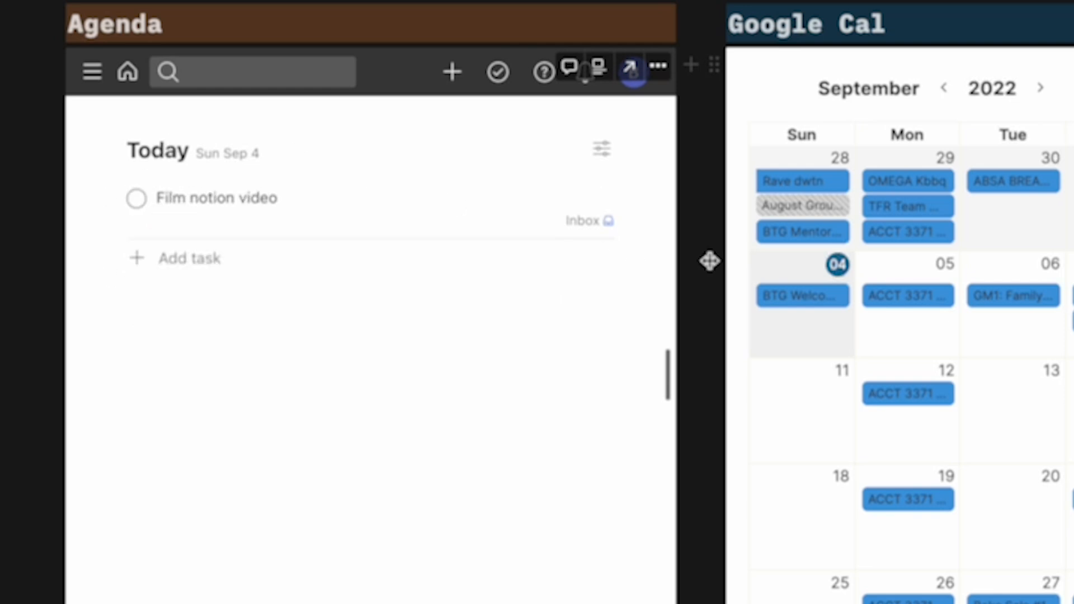
mouse_move(249, 248)
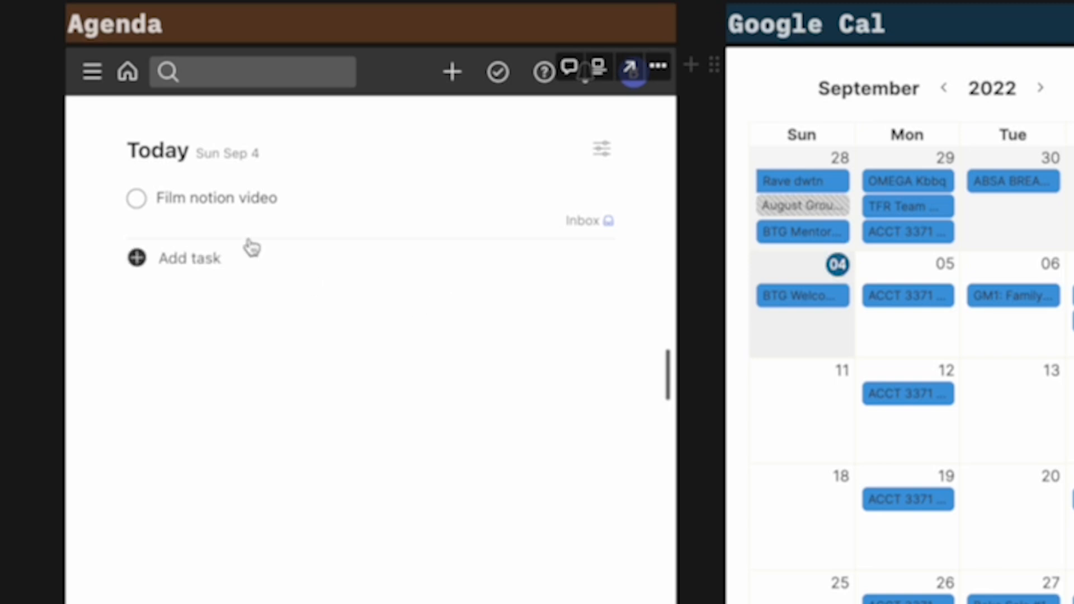
left_click(91, 72)
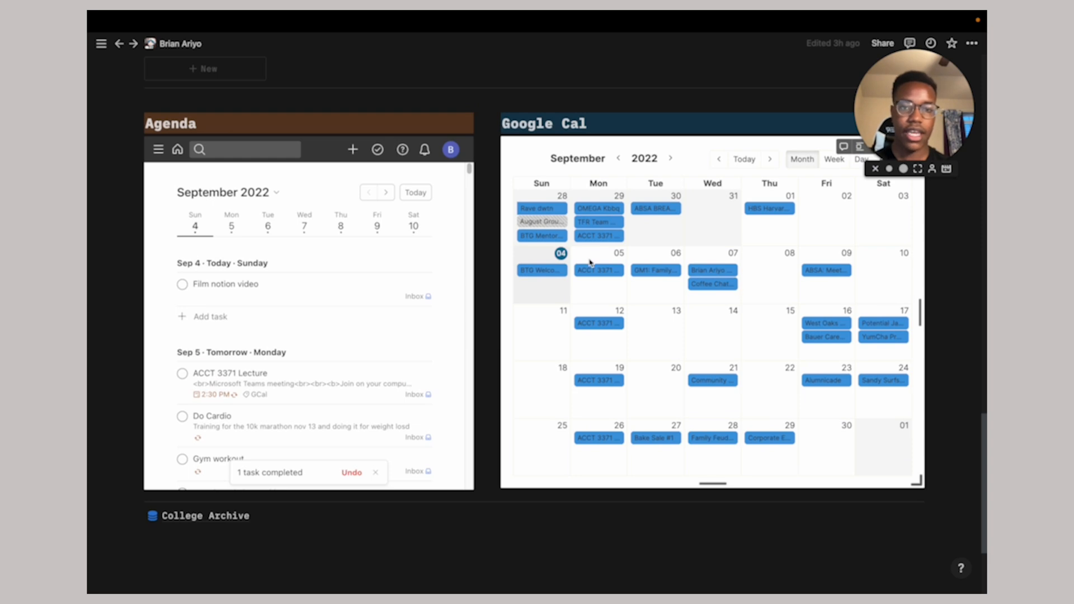
left_click(599, 270)
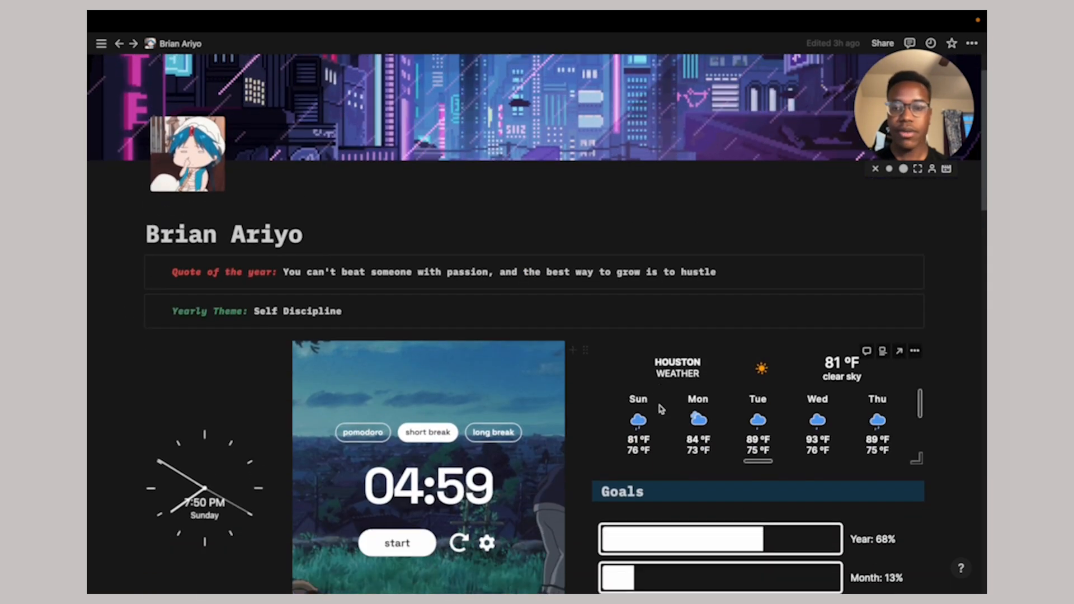
scroll("down", 3)
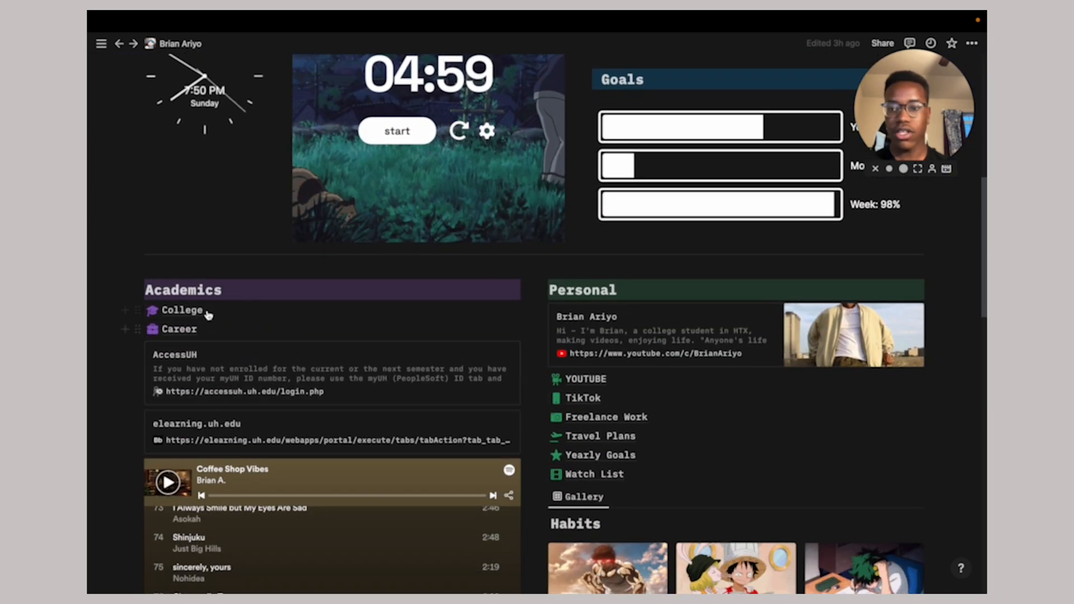
left_click(182, 310)
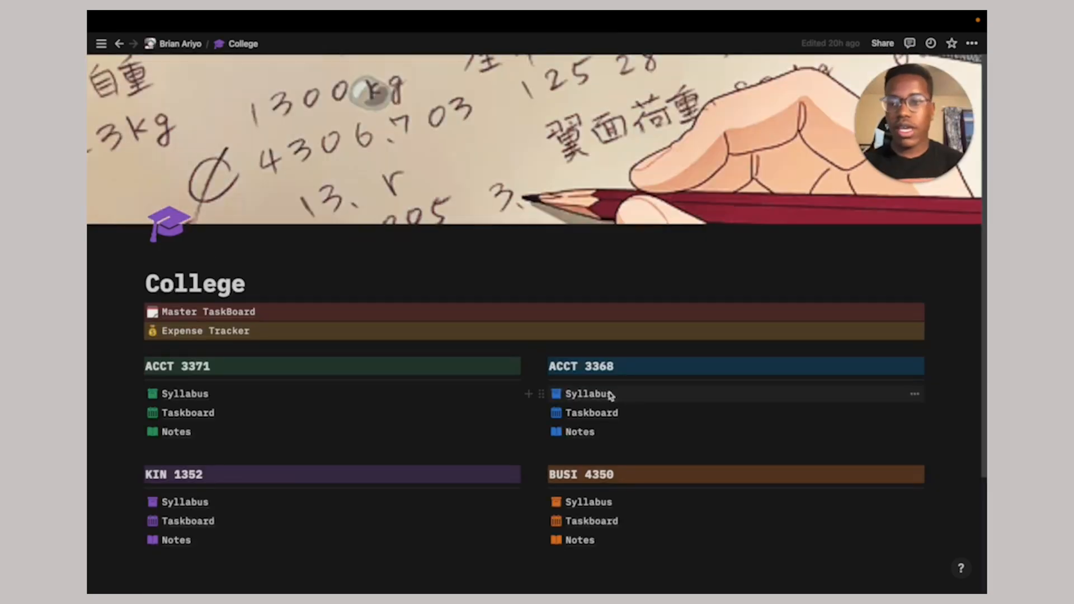
scroll("down", 3)
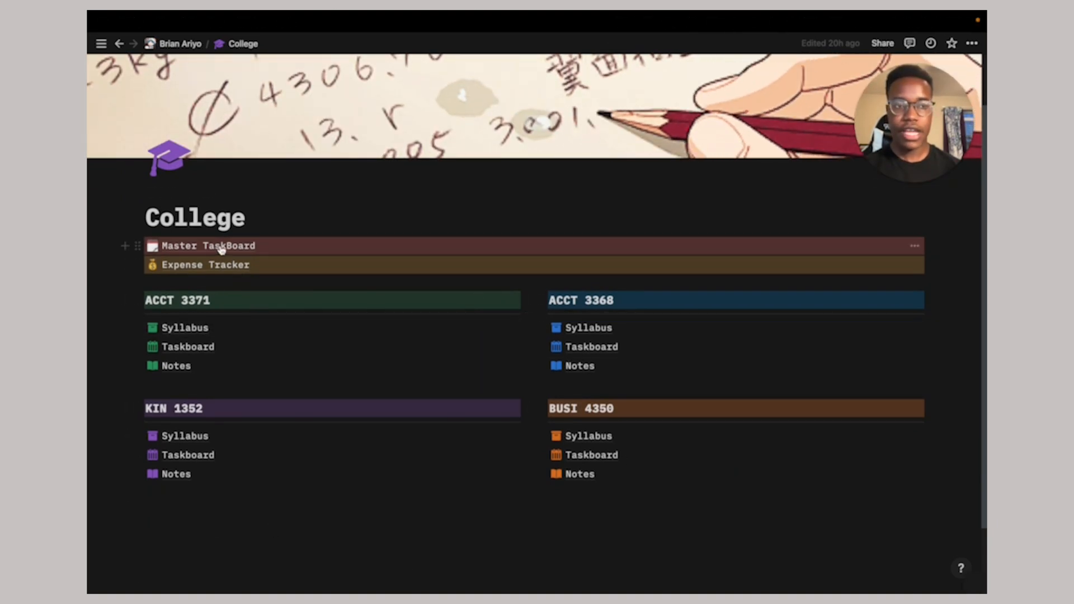
On the Master TaskBoard, change Chapter 1 HW (Cengage) status from Done to Not started
left_click(208, 246)
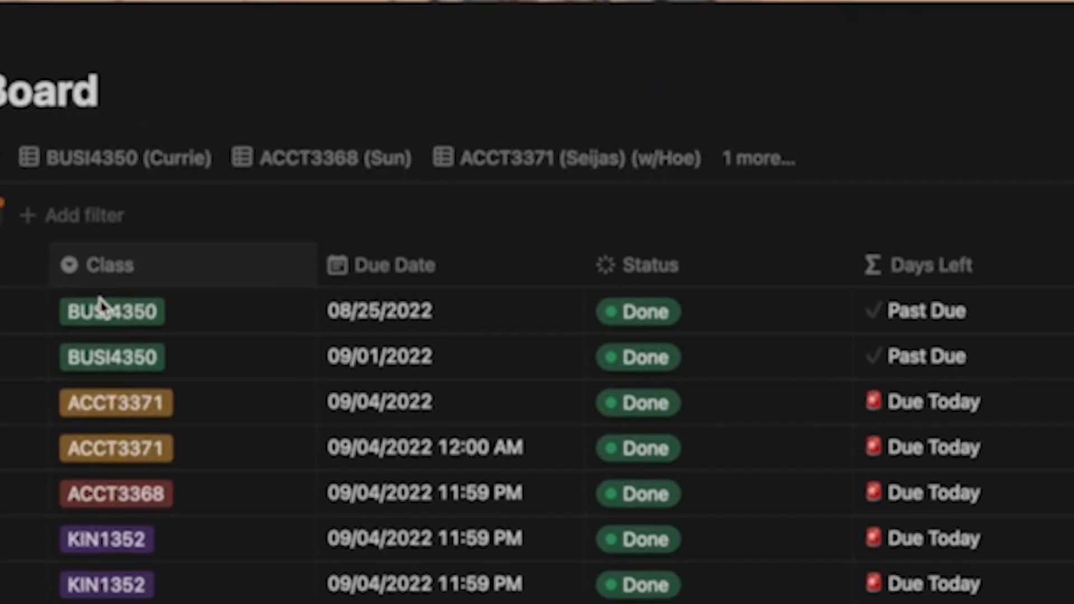
scroll("down", 3)
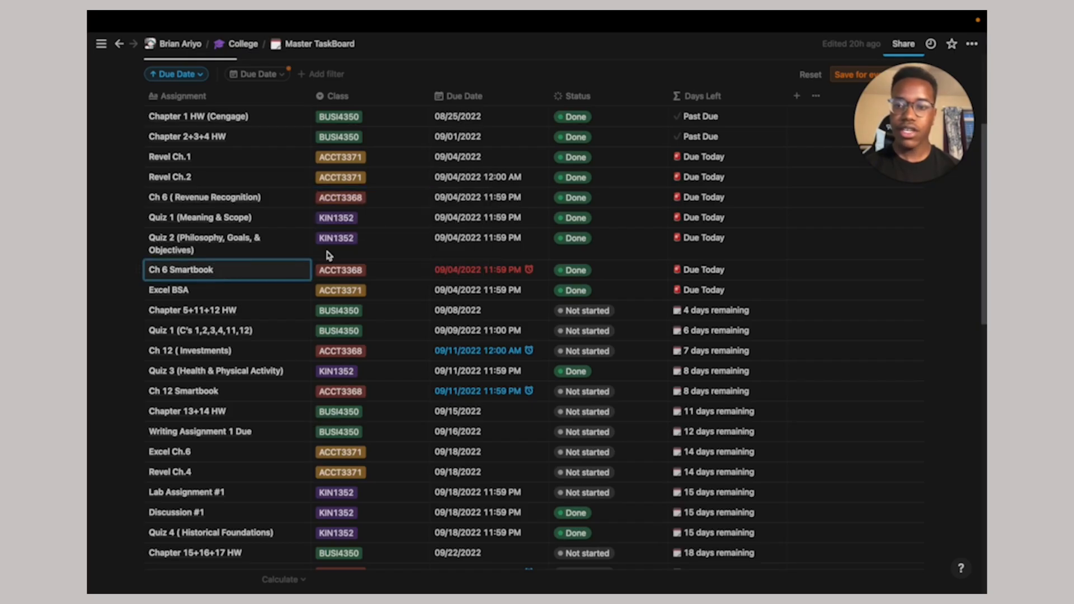
mouse_move(504, 117)
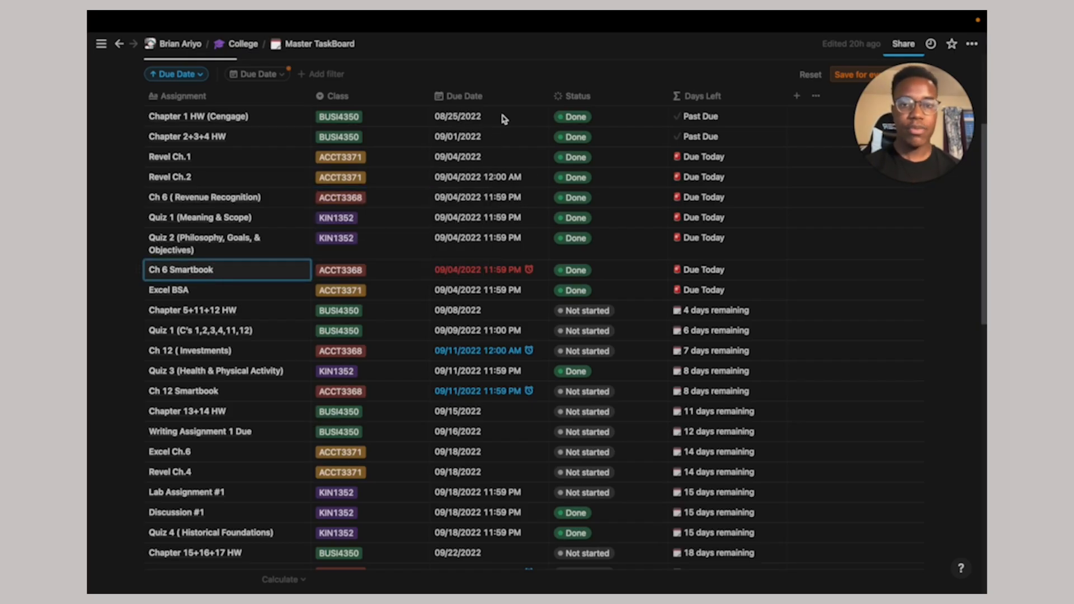
left_click(457, 116)
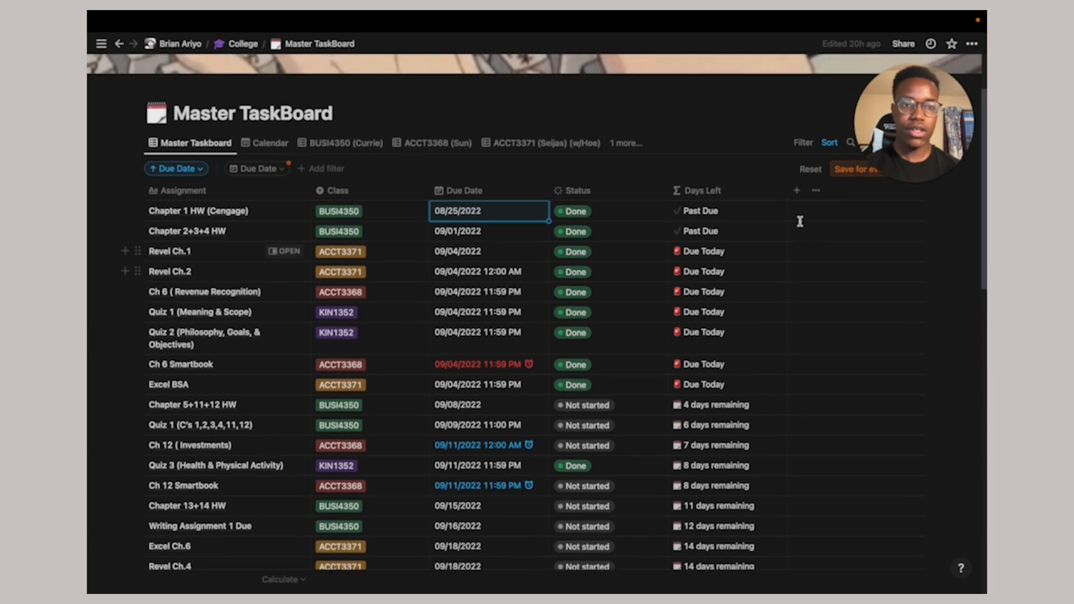
left_click(575, 211)
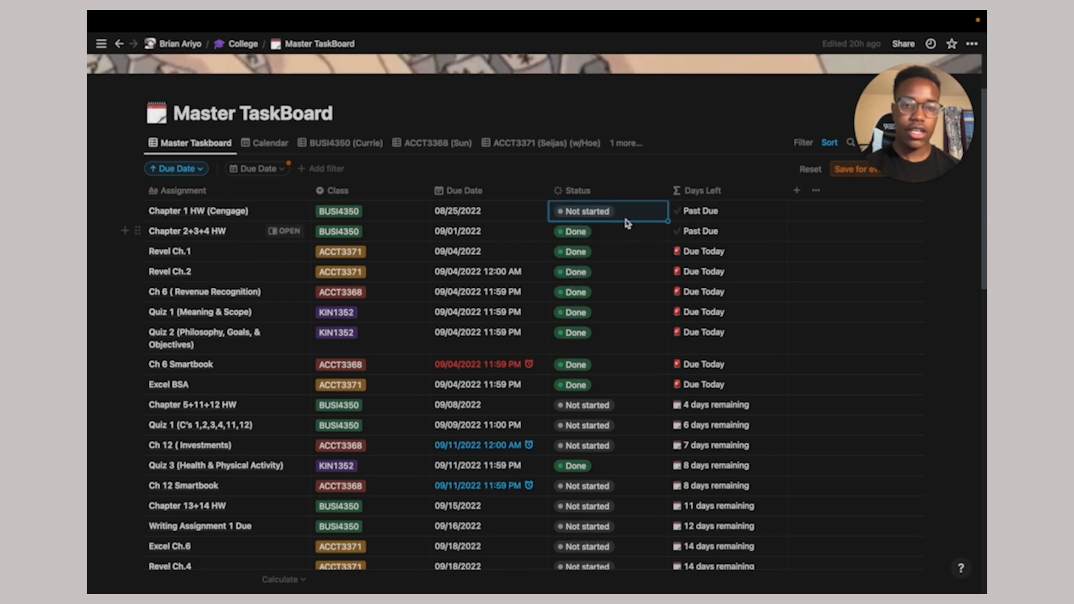
Change the Master TaskBoard's Status property type to Checkbox
left_click(578, 190)
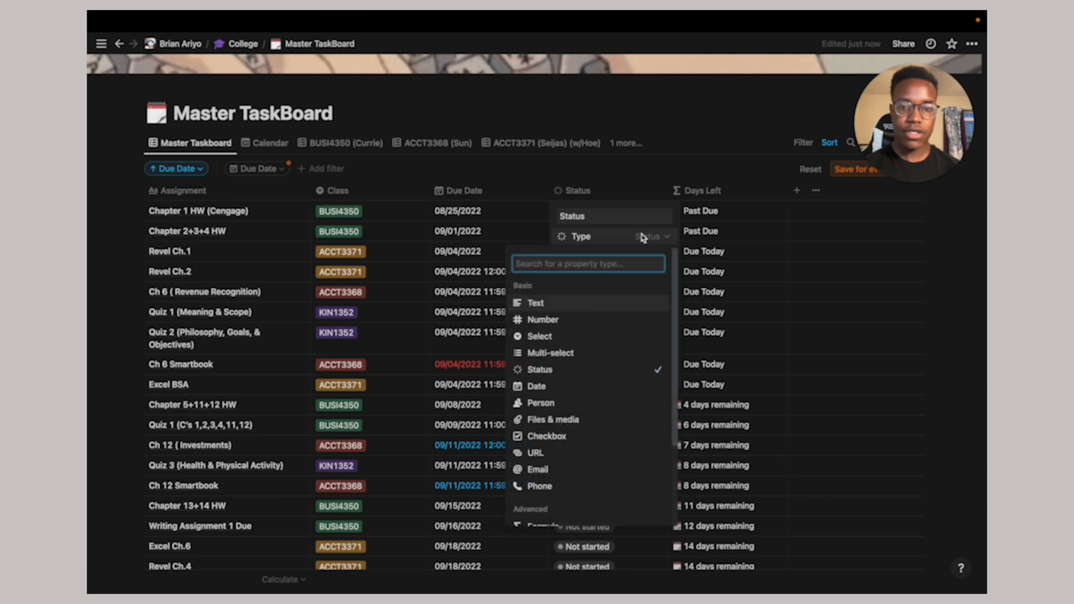
scroll("down", 3)
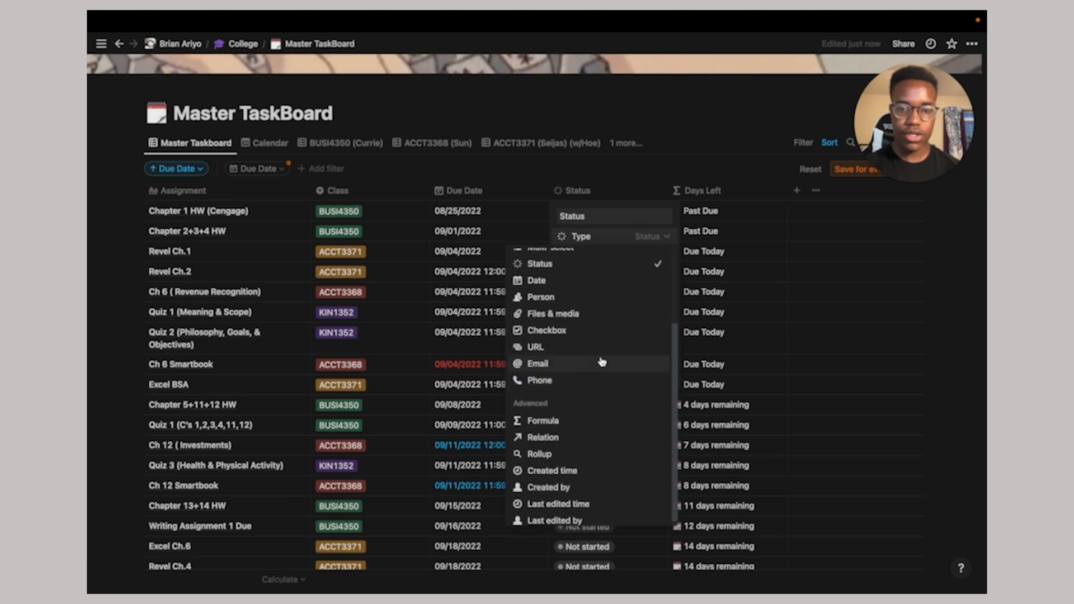
left_click(547, 330)
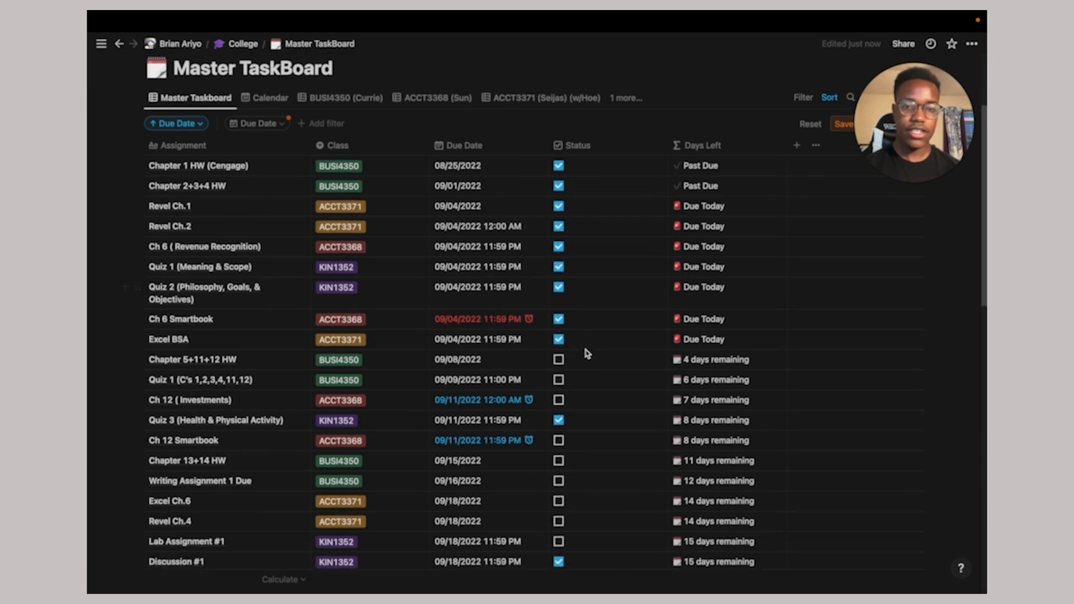
left_click(573, 145)
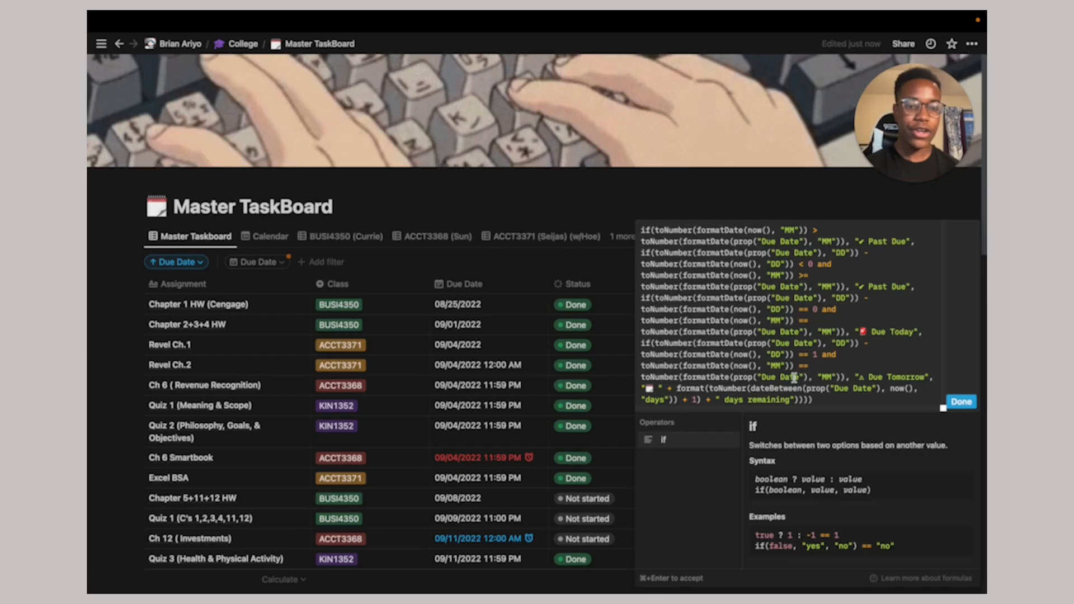
Review the Days Left formula's Past Due and Due Today logic, then go back to College
left_click(961, 401)
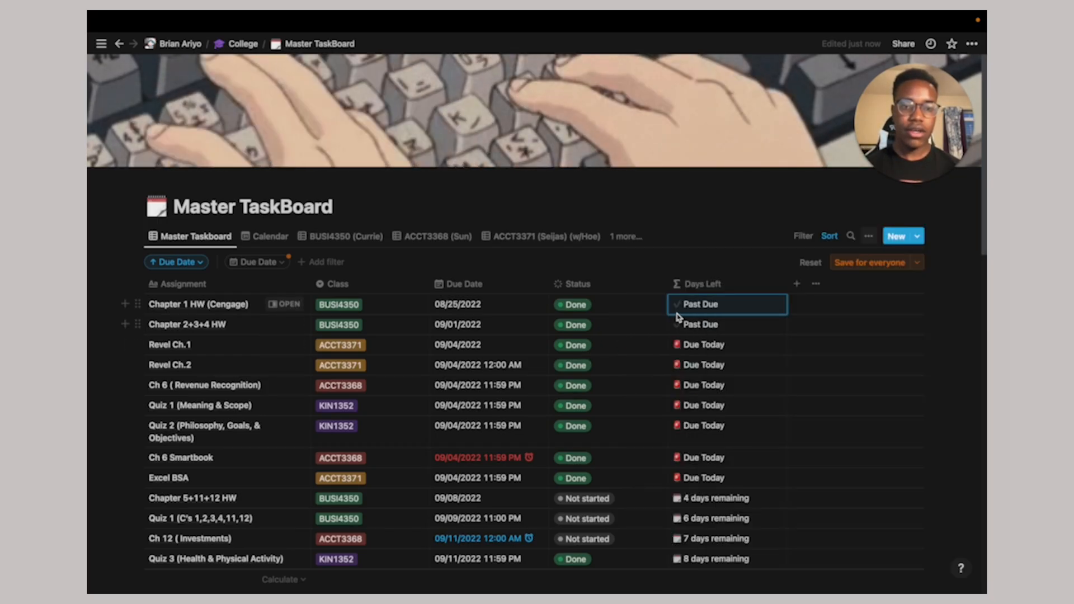
mouse_move(723, 305)
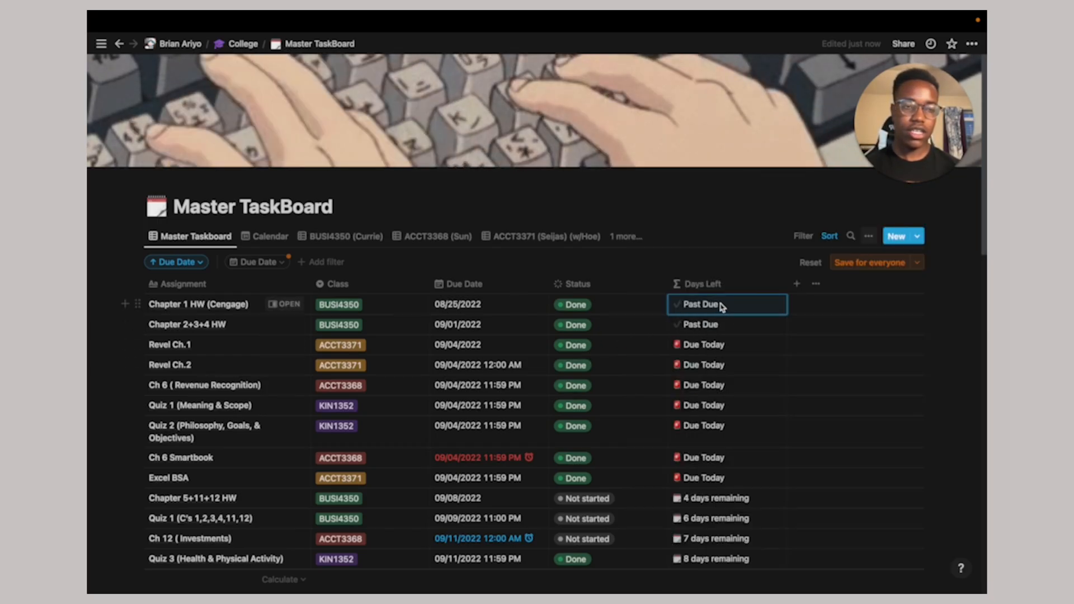
scroll("down", 3)
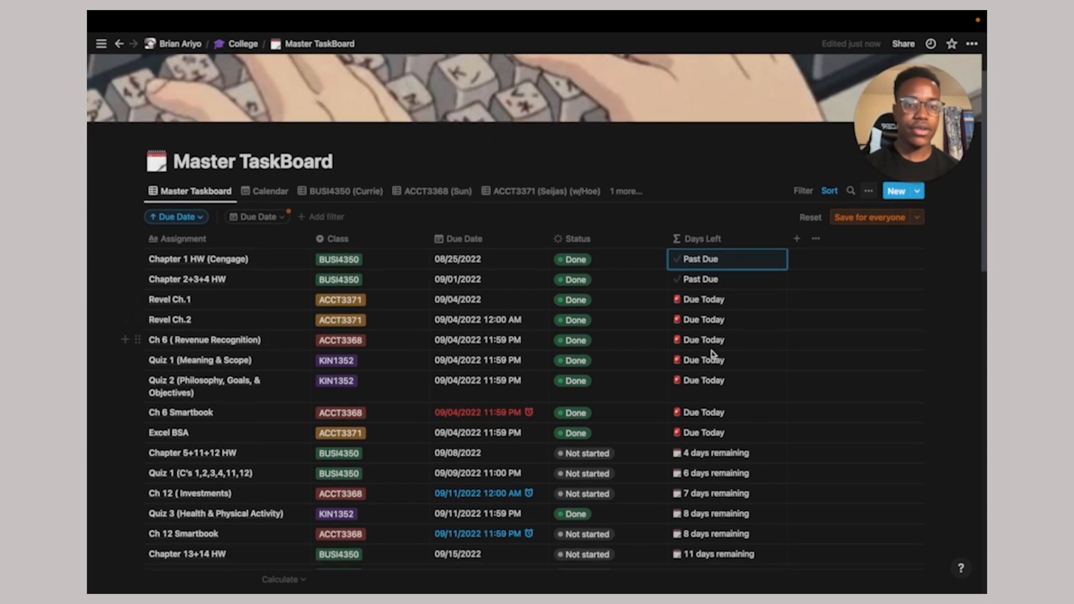
scroll("down", 3)
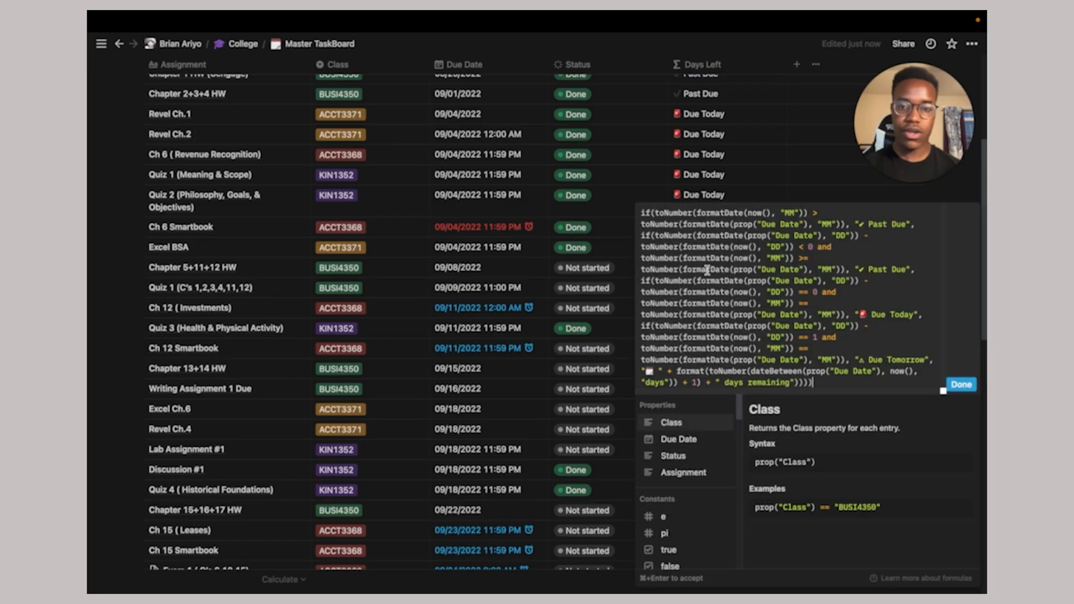
left_click(961, 384)
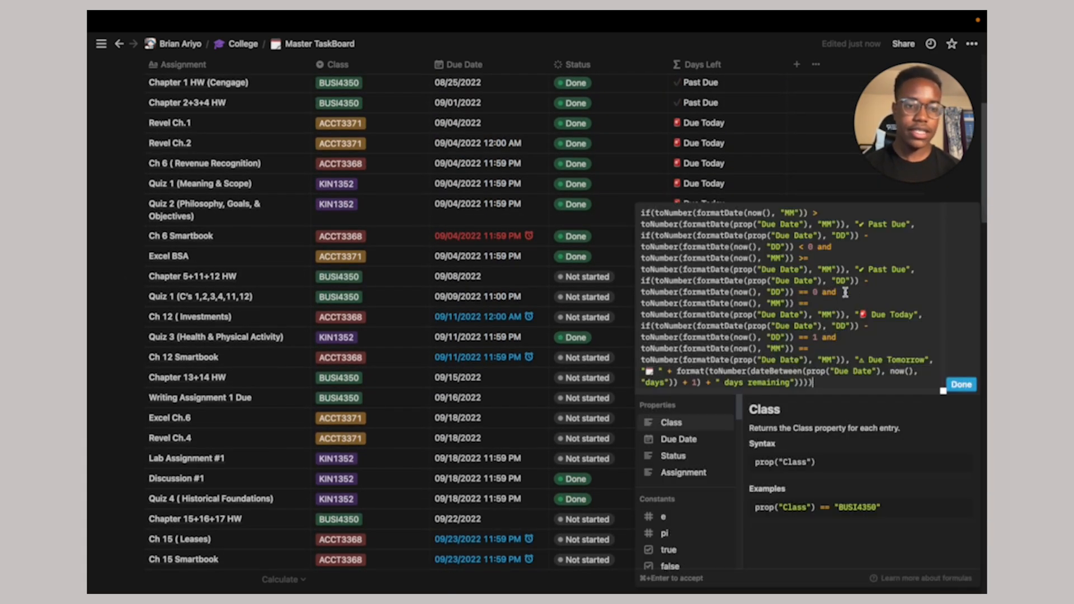
left_click(961, 384)
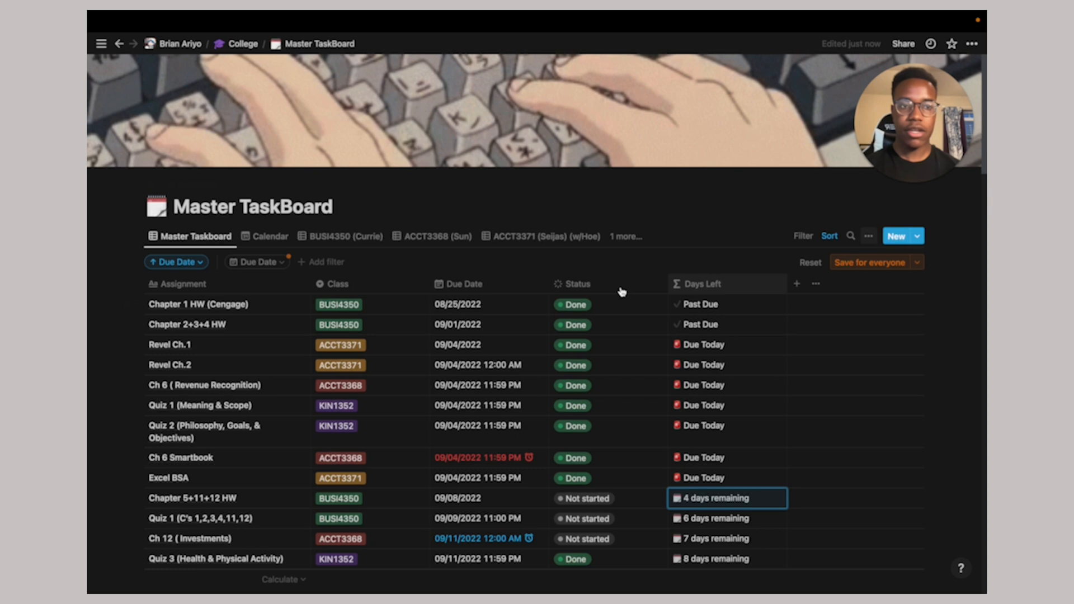
left_click(242, 44)
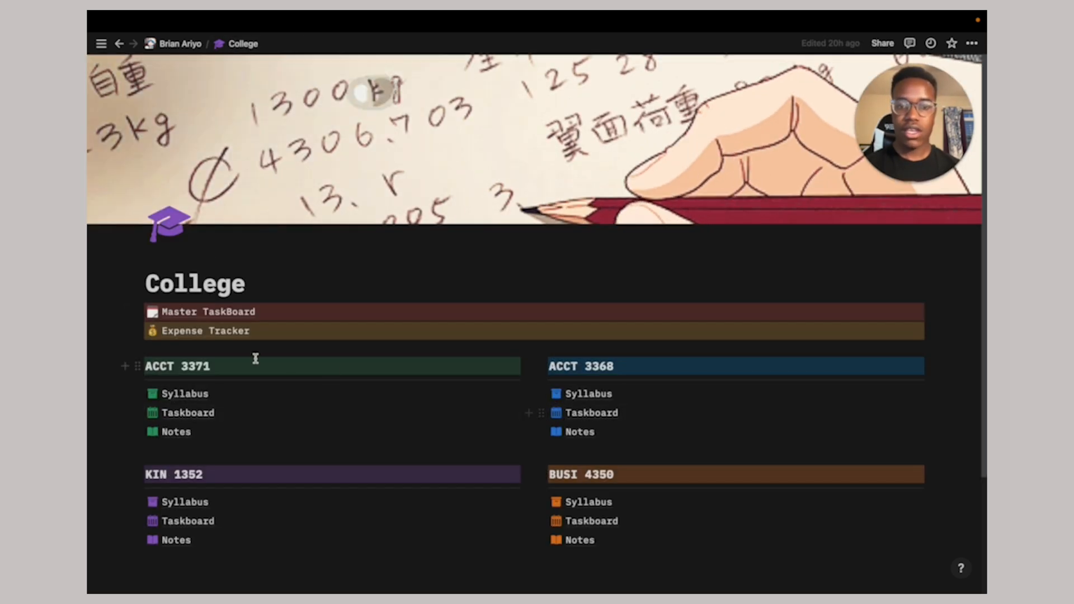
scroll("down", 3)
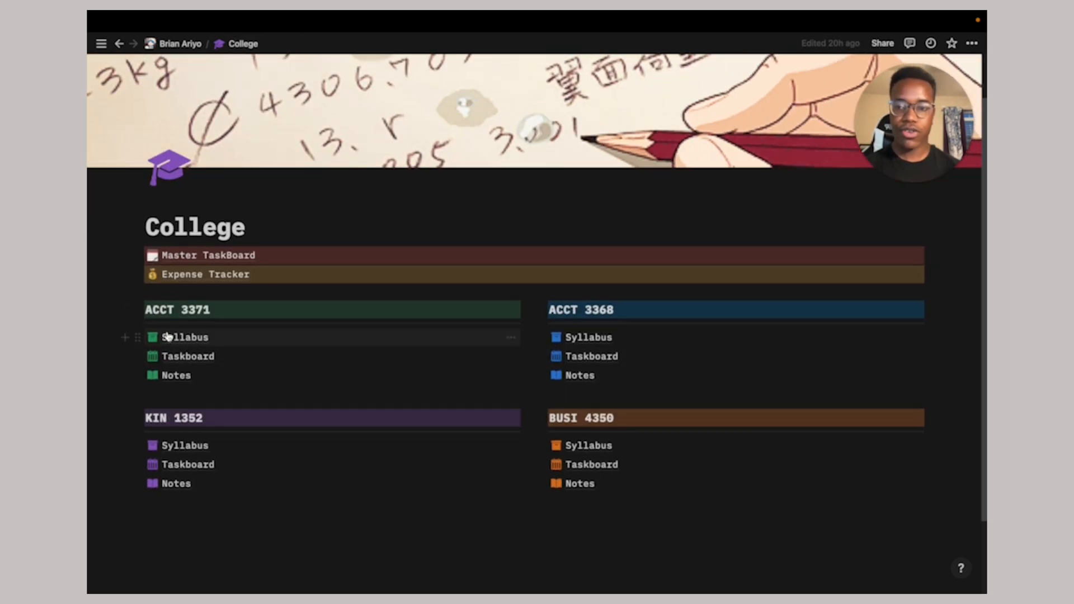
left_click(188, 356)
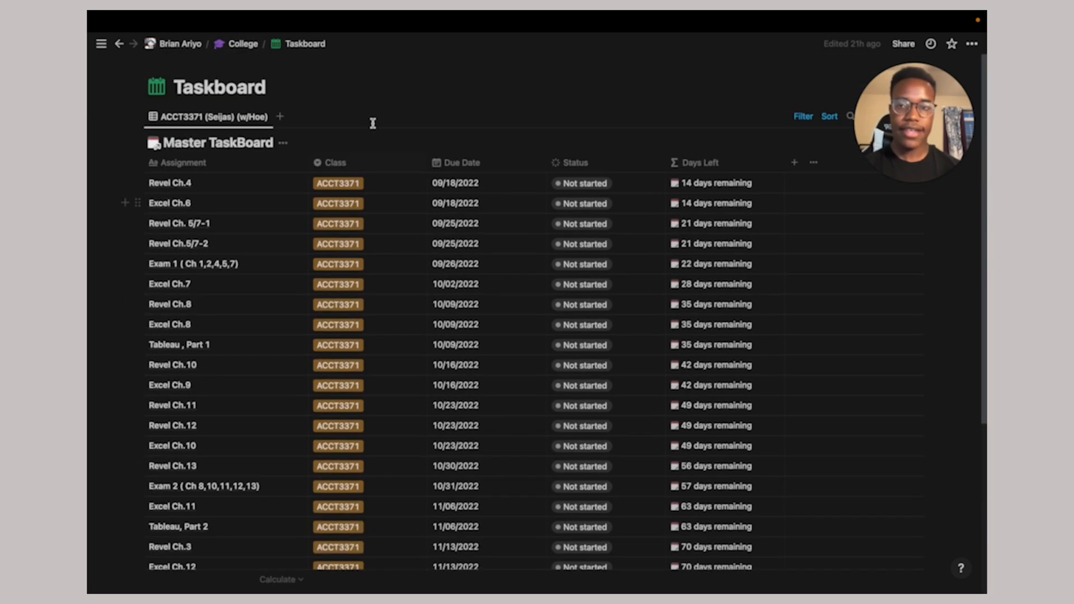
mouse_move(243, 214)
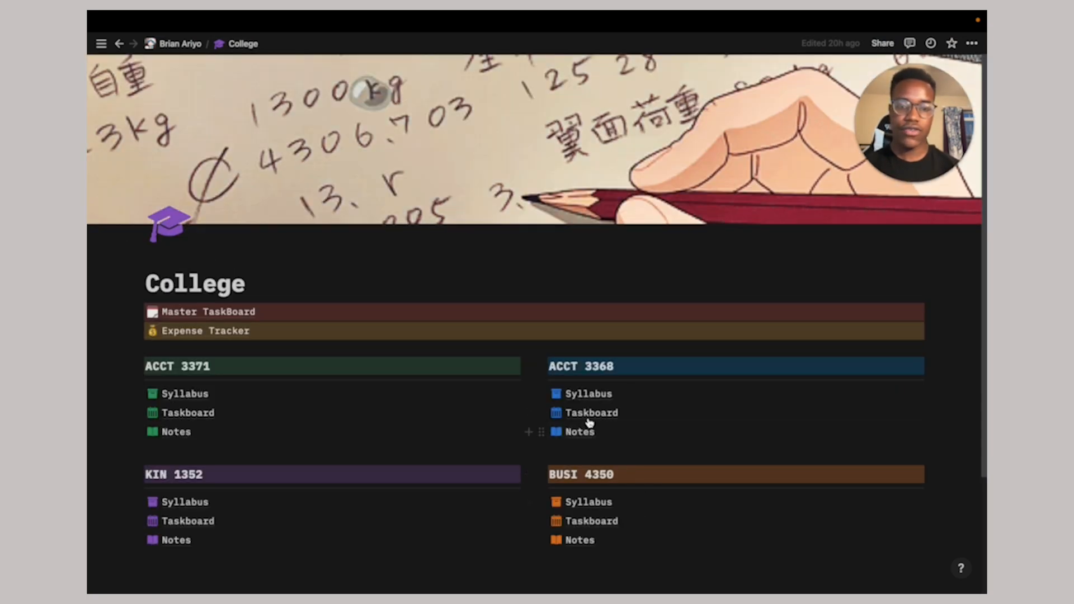
left_click(592, 413)
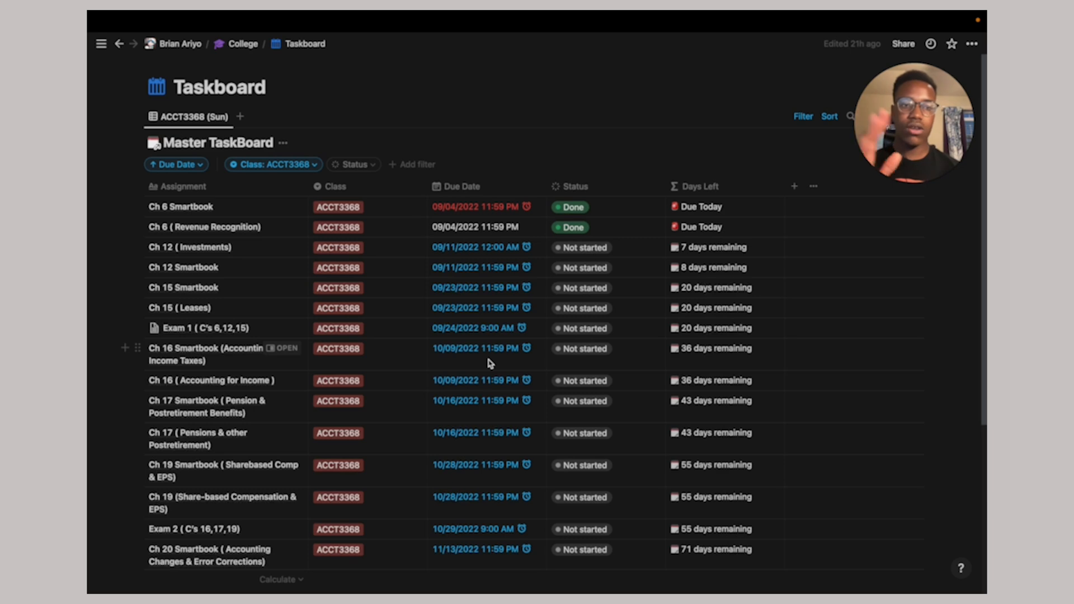
scroll("down", 3)
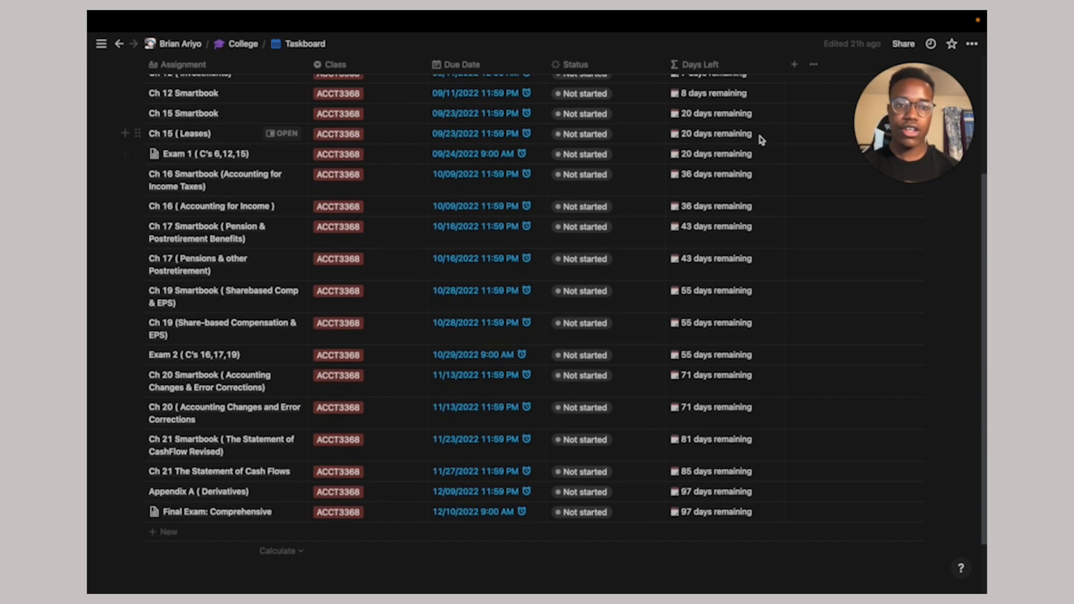
left_click(242, 44)
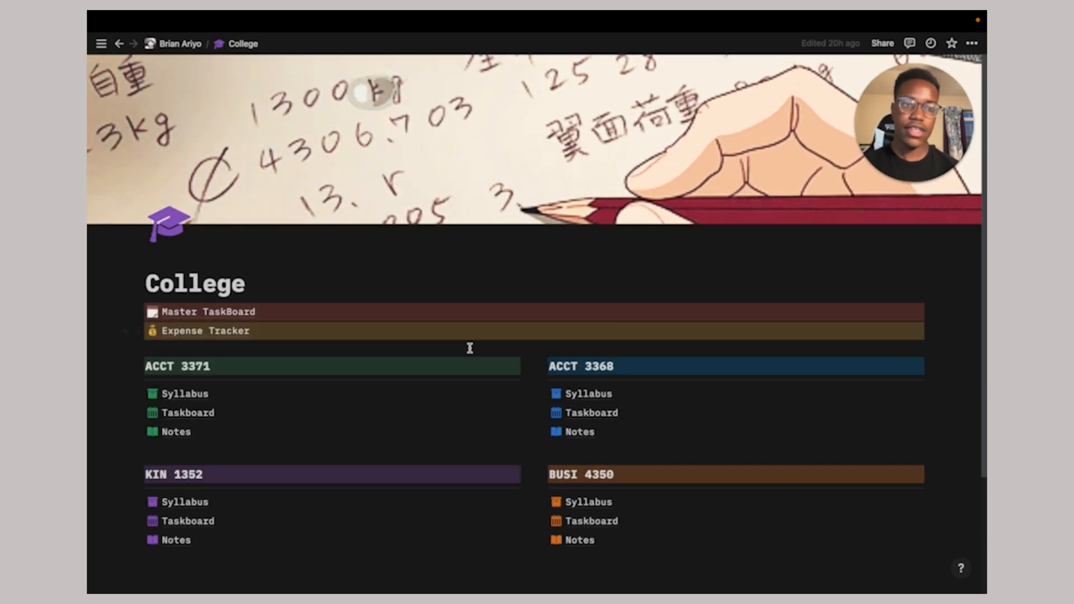
scroll("down", 3)
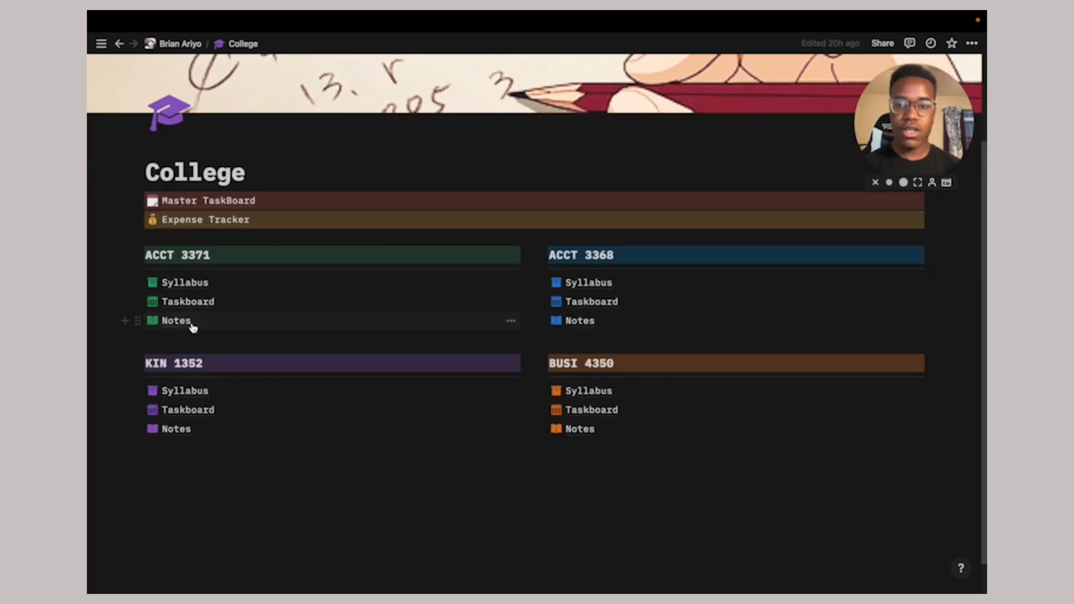
left_click(176, 321)
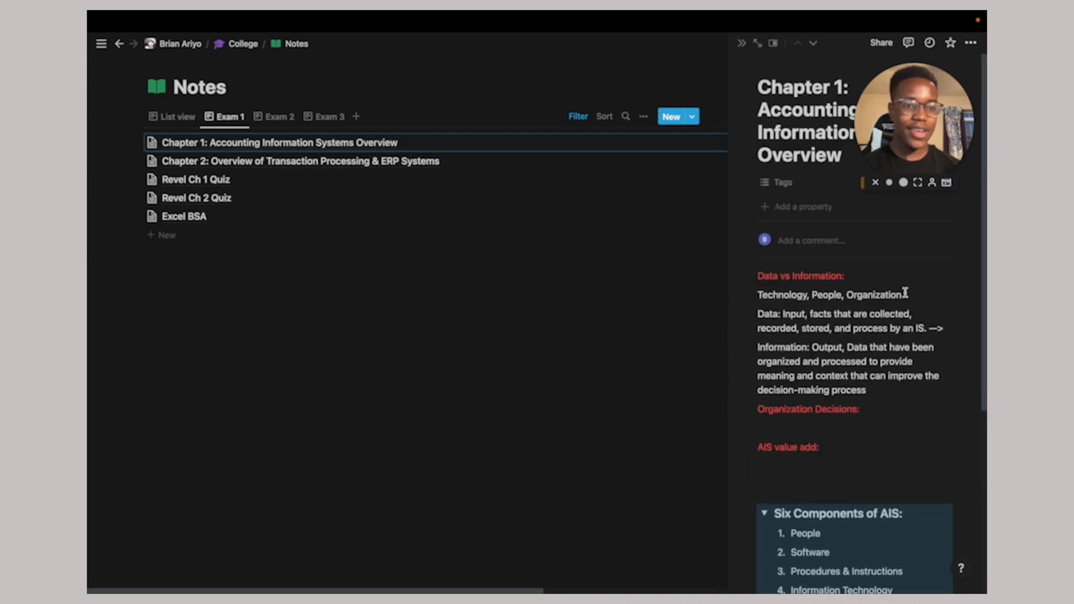
mouse_move(773, 43)
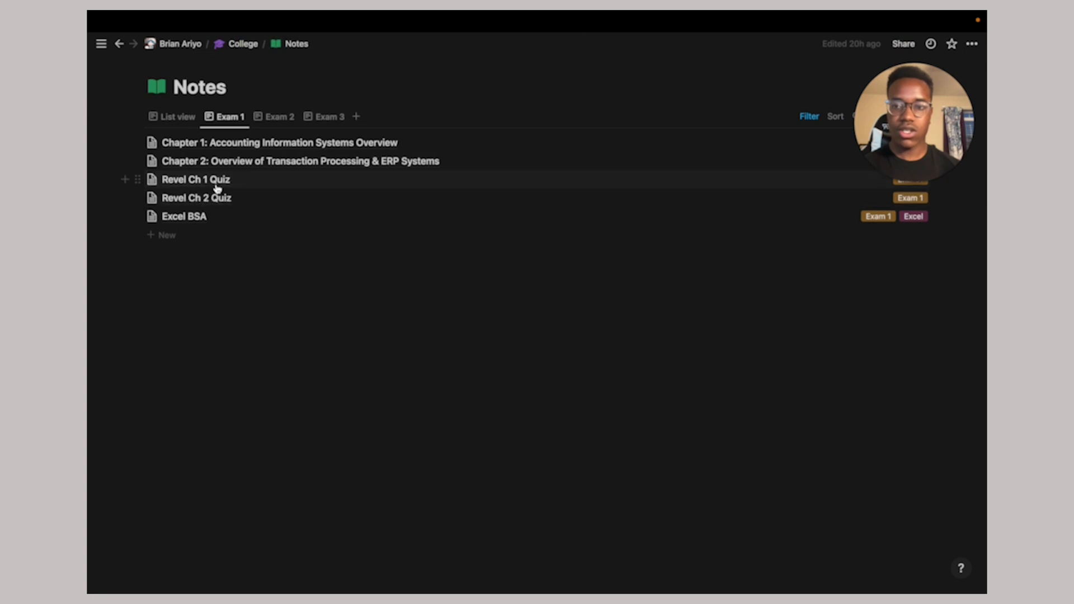
Add an Untitled page under College offering Empty, Templates, Import and database options
left_click(196, 180)
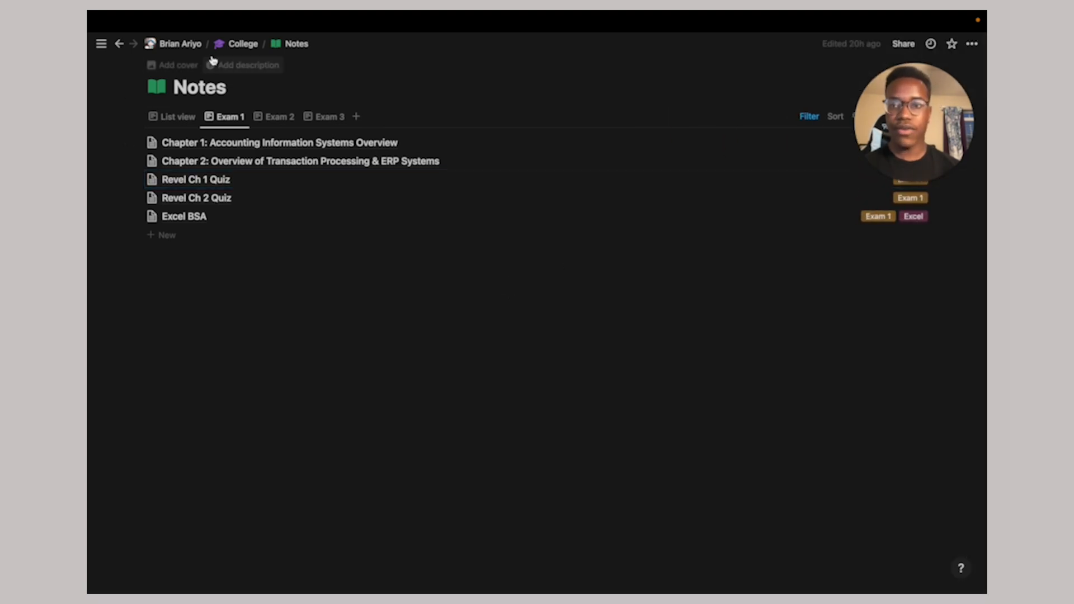
left_click(238, 44)
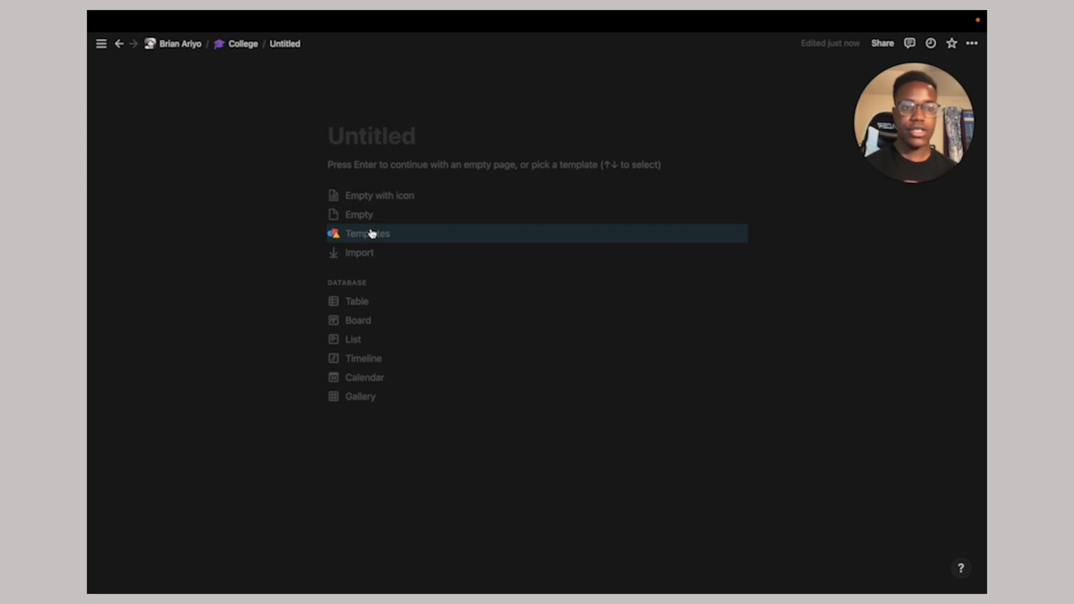
Preview the Class Notes, Club Homepage and Reading List templates, then return to College
left_click(367, 233)
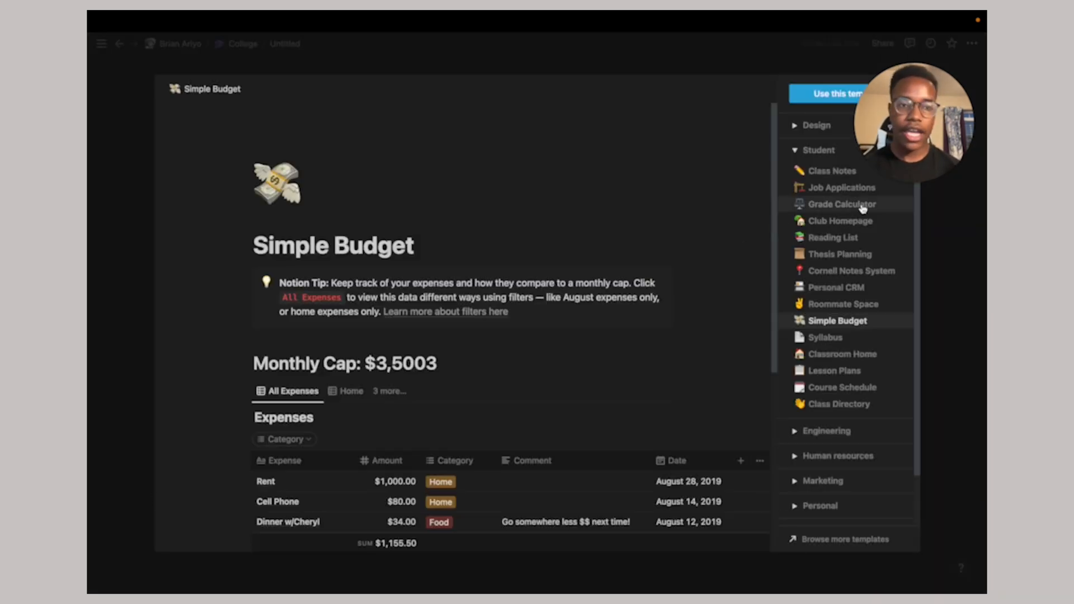
left_click(832, 171)
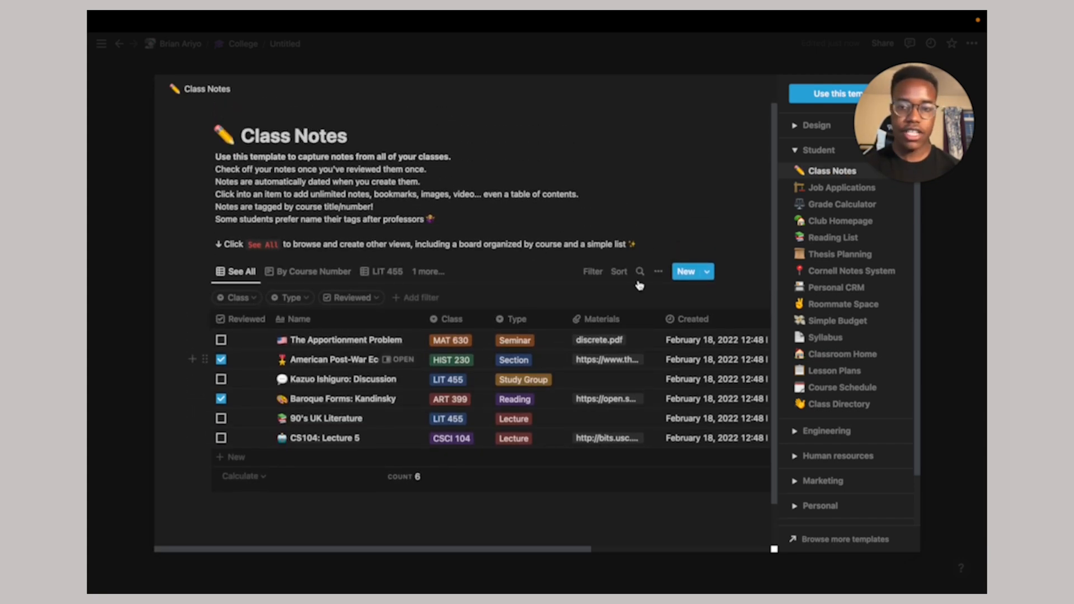
left_click(840, 222)
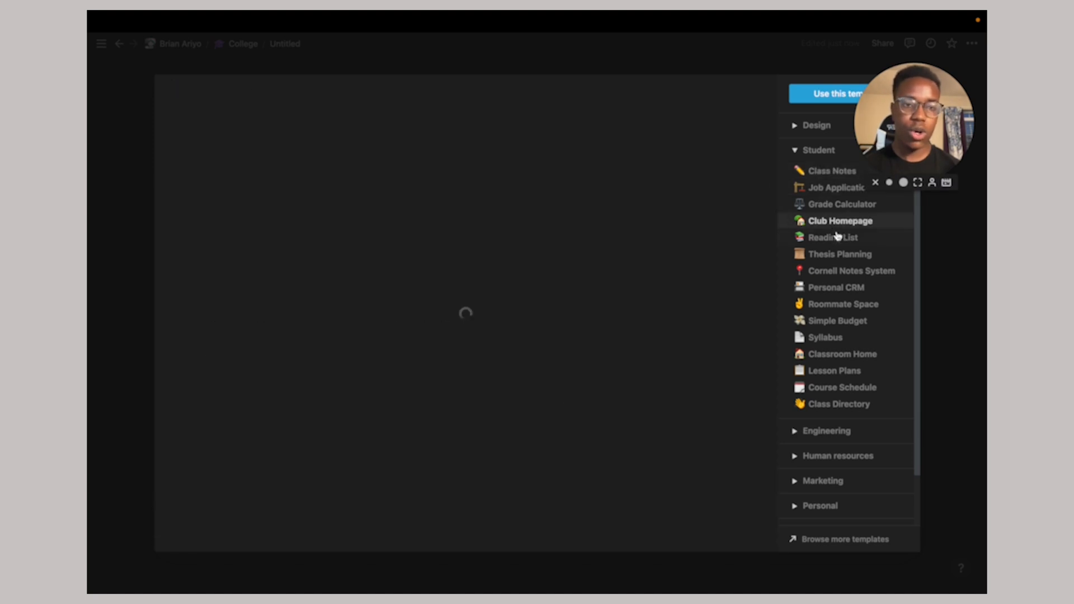
left_click(833, 238)
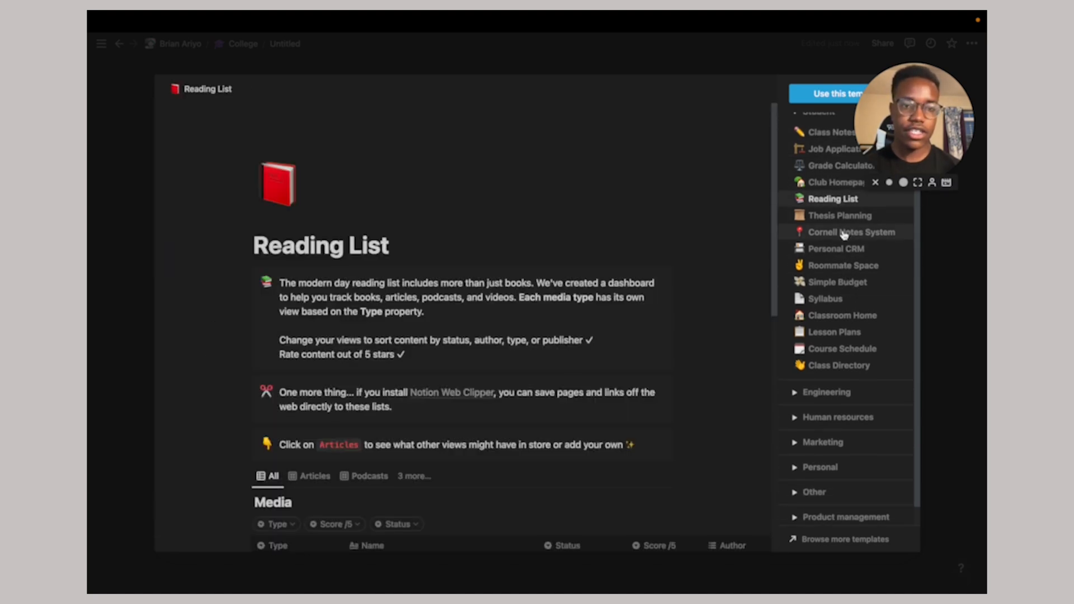
left_click(844, 232)
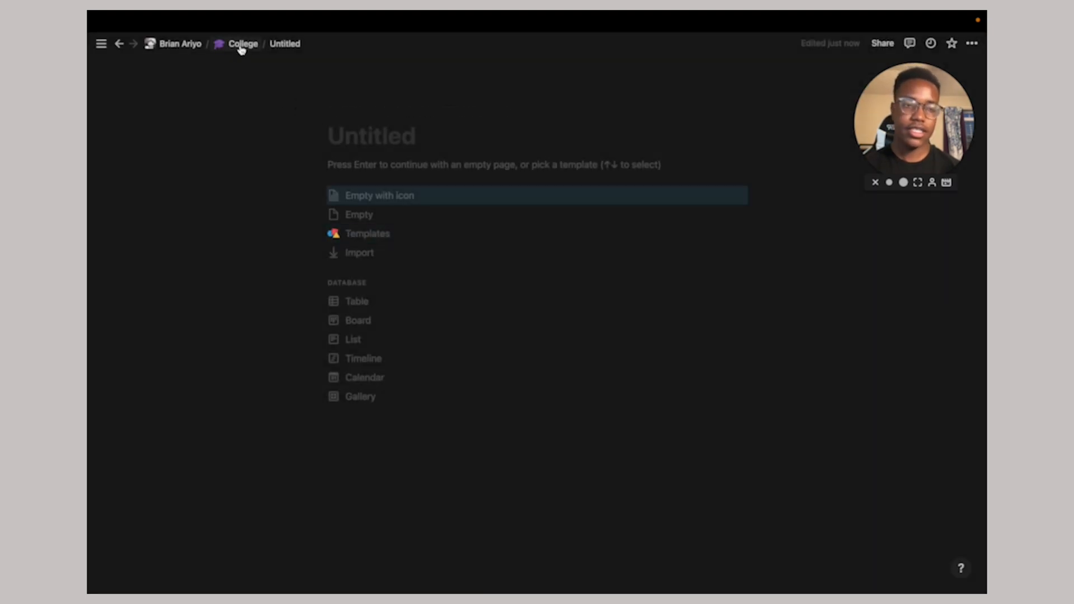
left_click(244, 44)
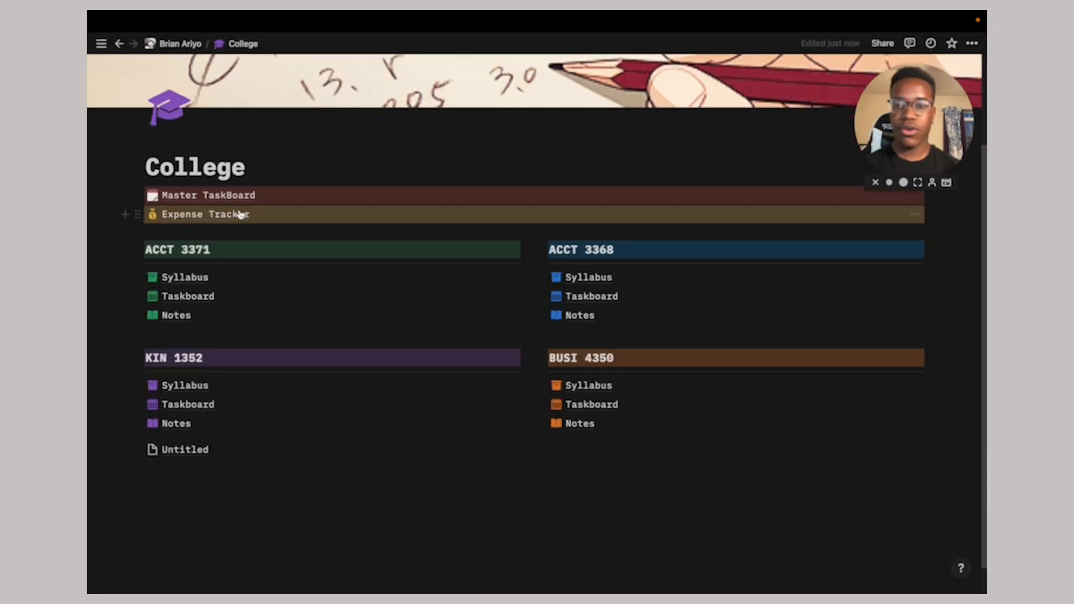
View the Expense Tracker's textbook purchases and enlarge, then close, the first receipt
left_click(200, 214)
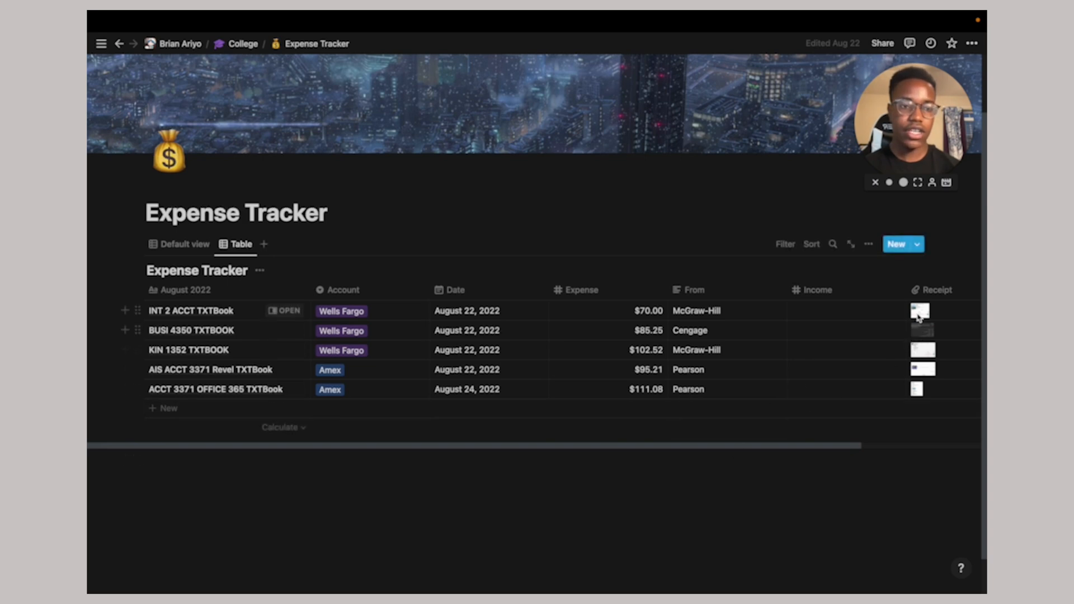
left_click(920, 311)
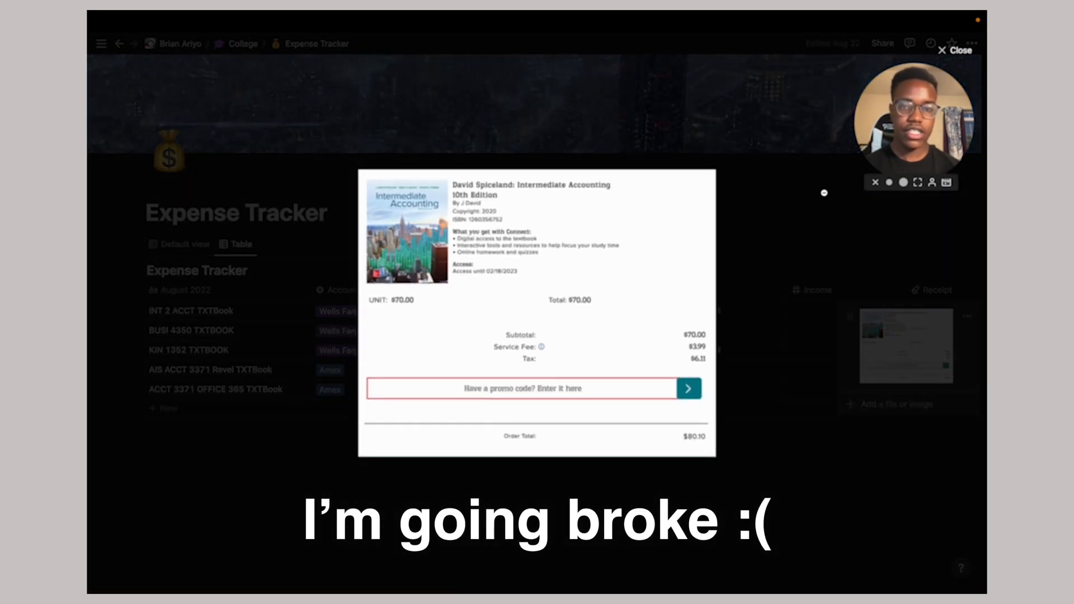
left_click(943, 49)
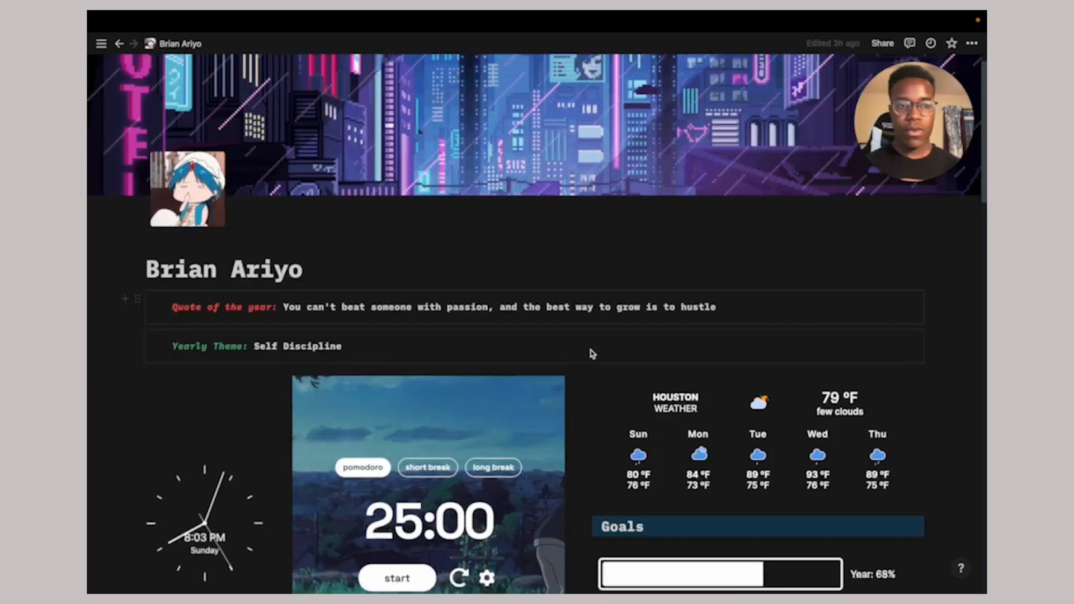
Go to the YOUTUBE page and move its Content Calendar back to August 2022
scroll("down", 3)
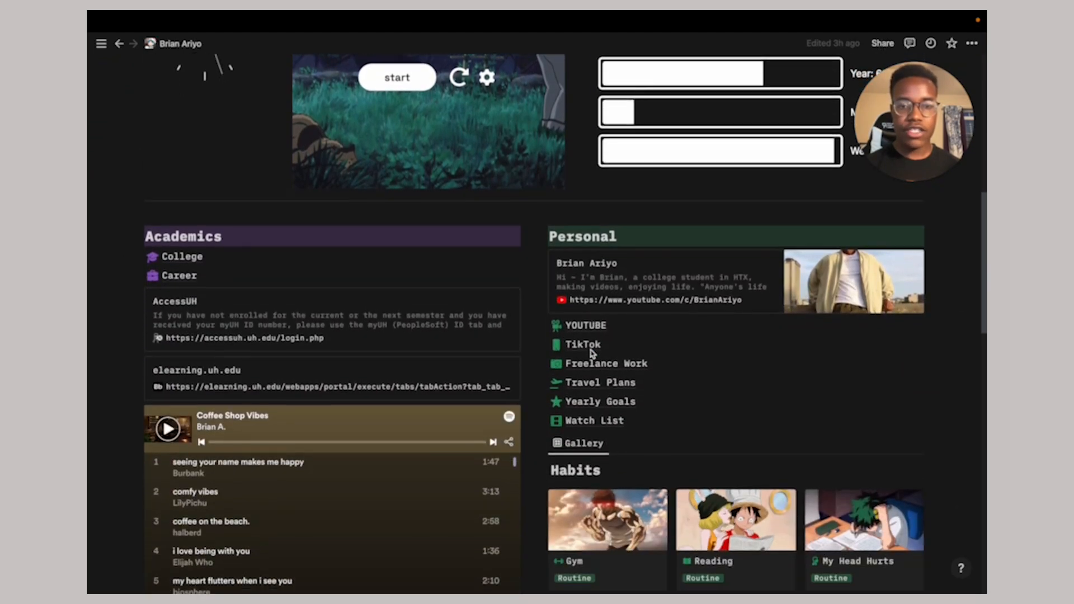
scroll("down", 3)
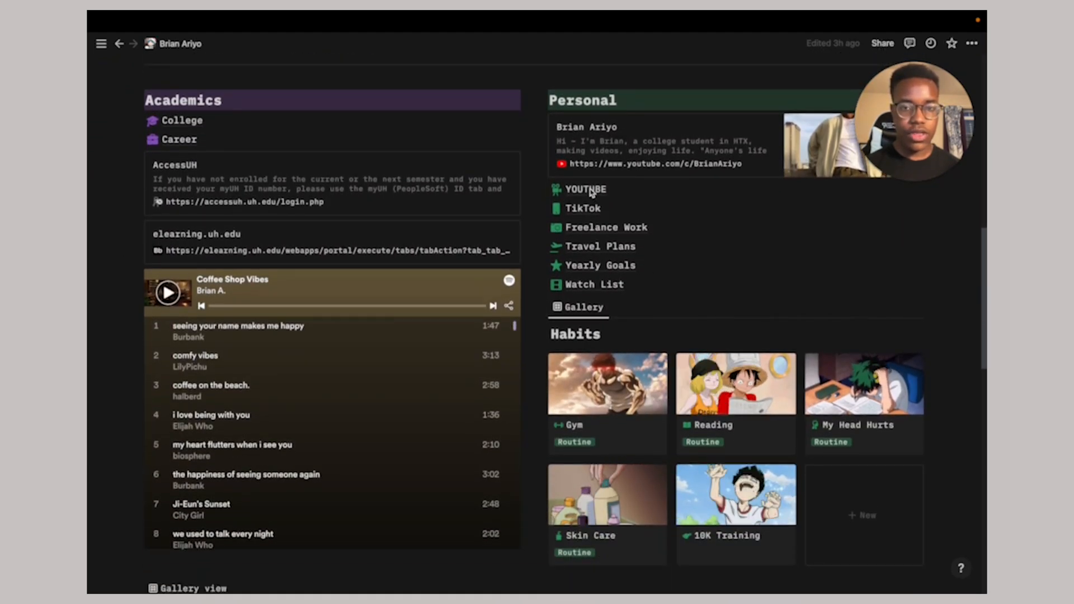
left_click(586, 190)
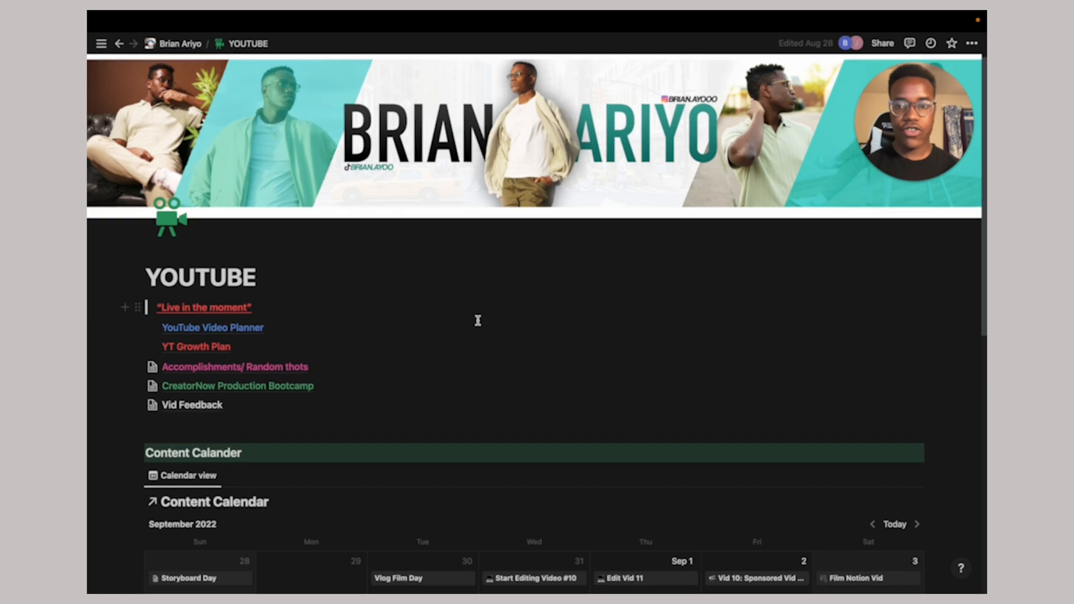
scroll("down", 3)
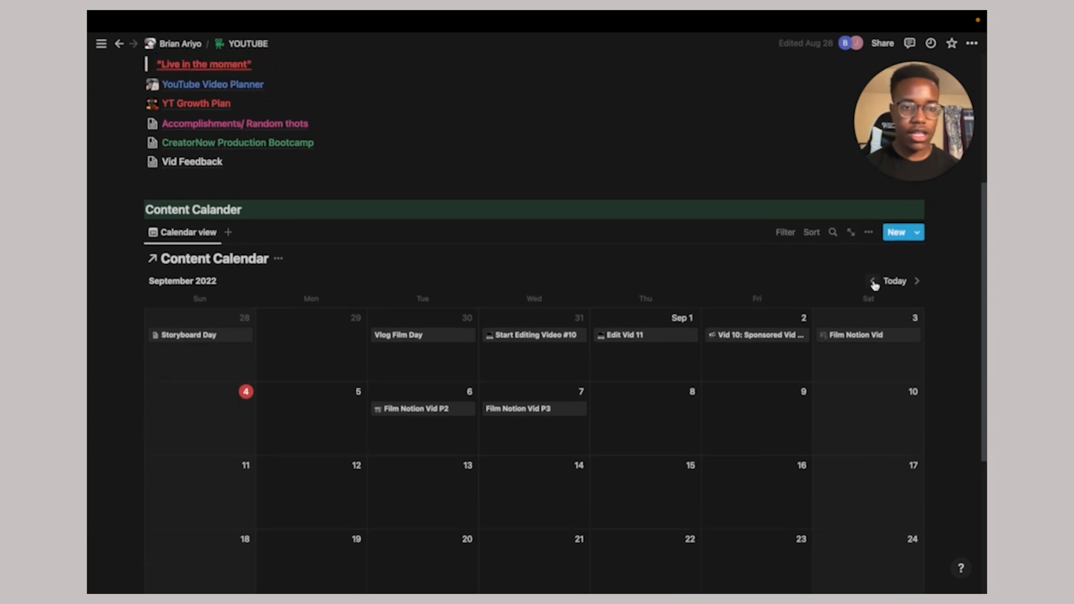
left_click(874, 281)
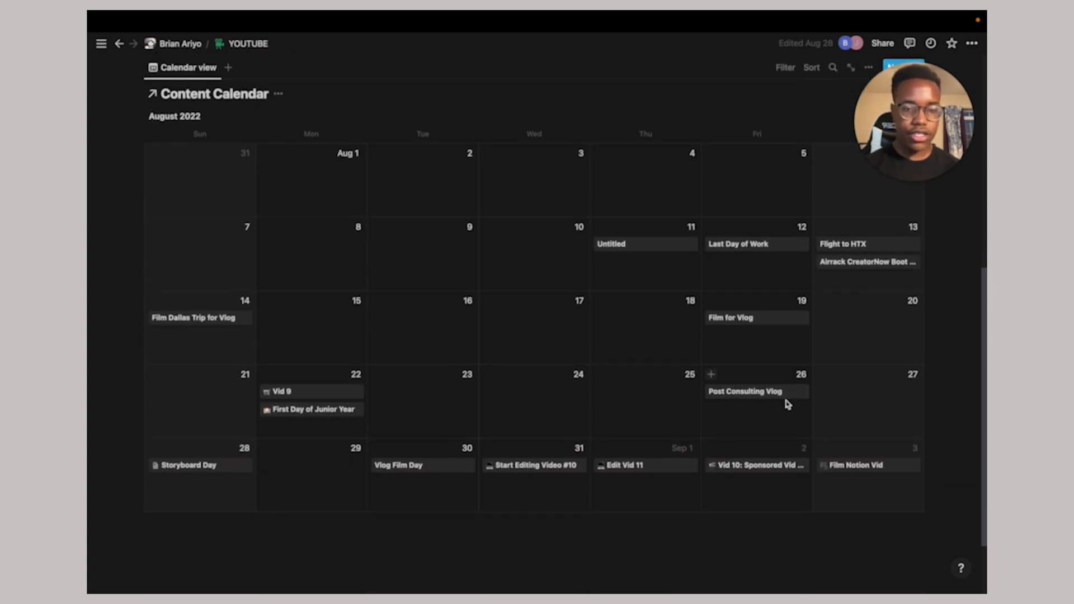
left_click(745, 392)
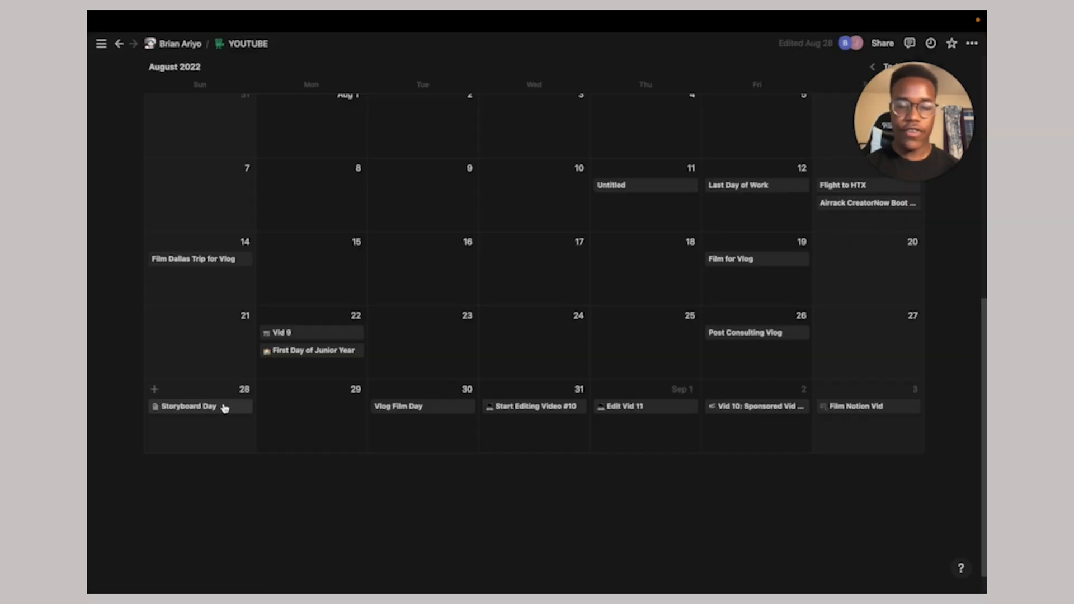
View Storyboard Day, then create an Aug 31 'bRUSH TEETH' entry with a gallery cover
left_click(188, 406)
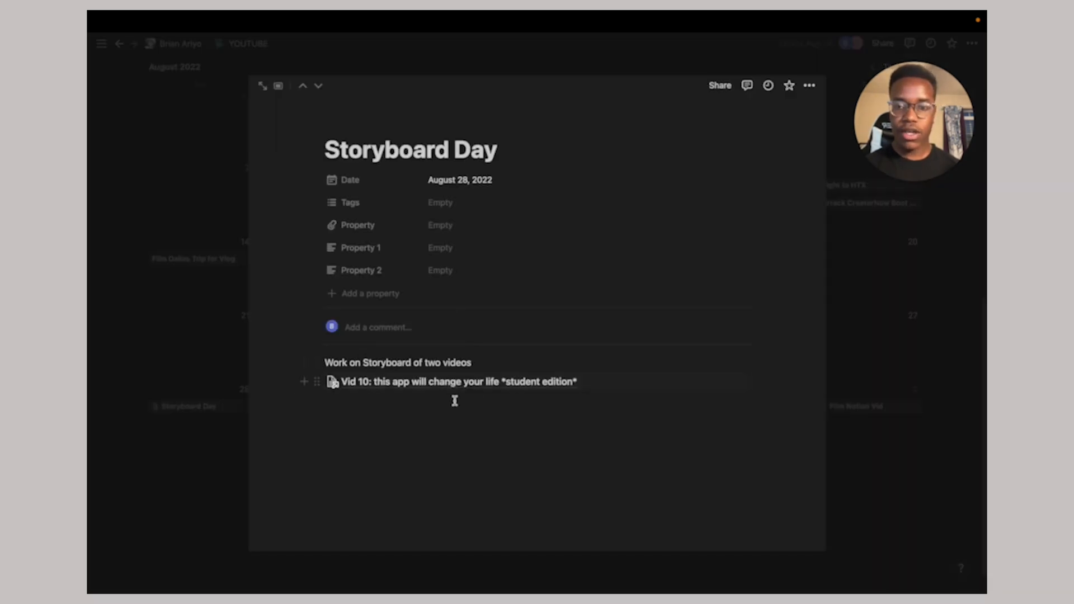
mouse_move(520, 383)
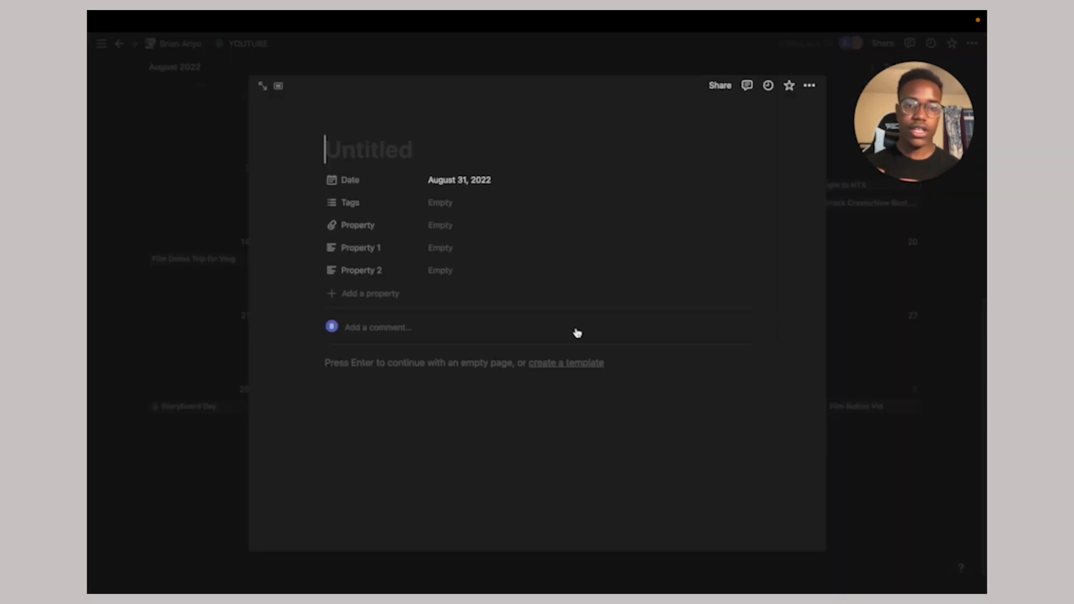
type("bRUSH")
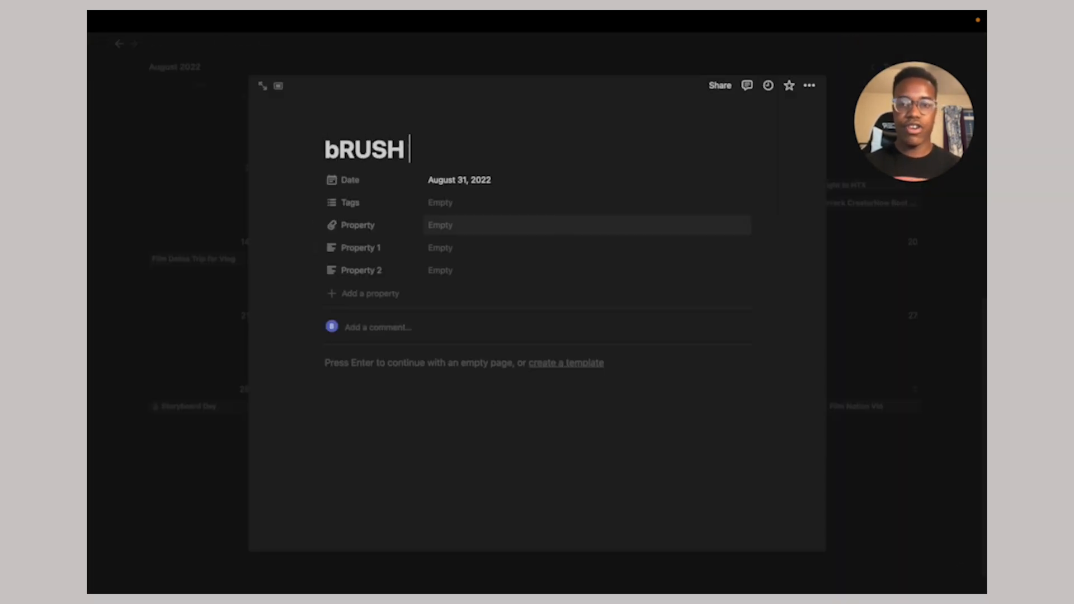
type("TEETH")
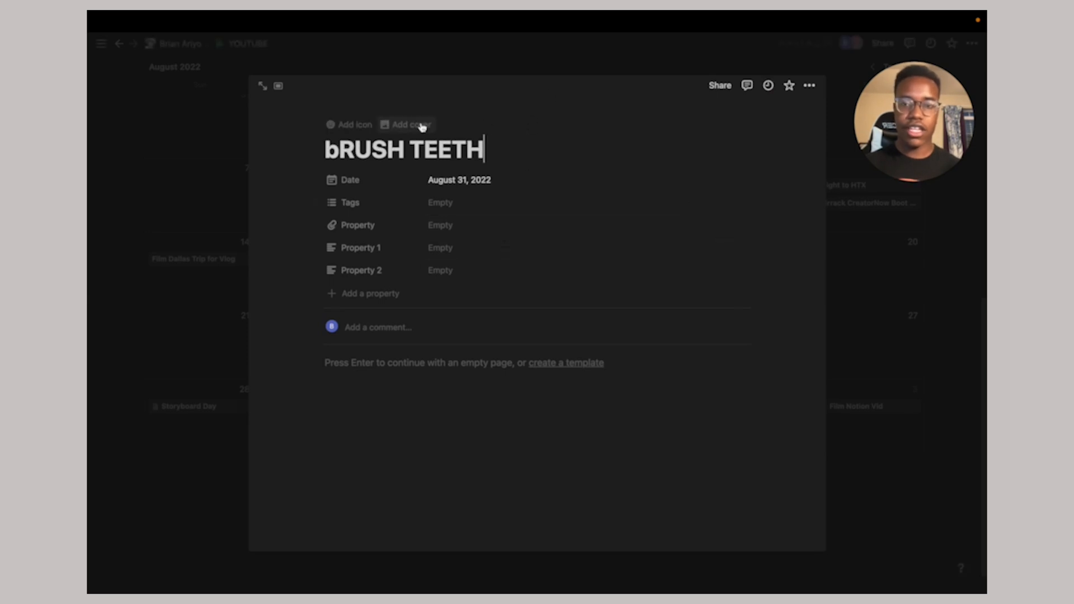
left_click(410, 125)
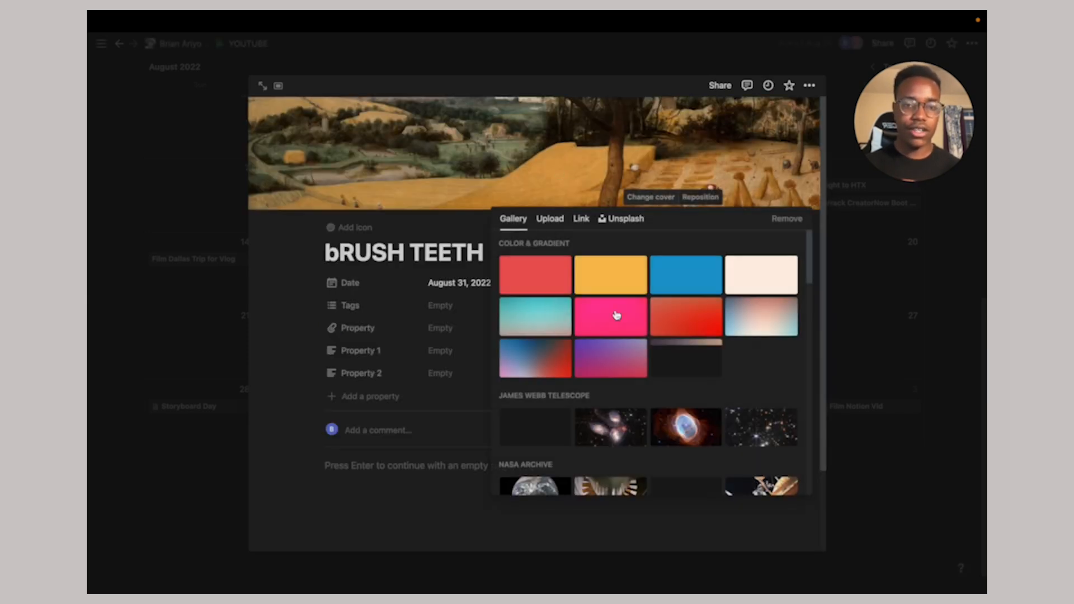
left_click(549, 219)
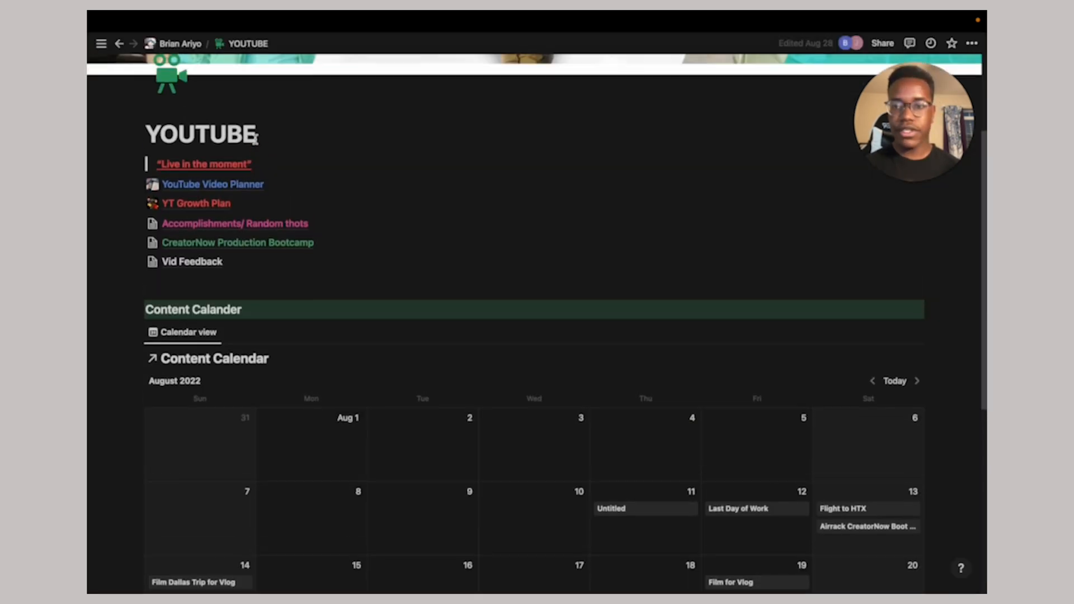
Open the YouTube Video Planner from the YOUTUBE page and scroll through it
left_click(213, 184)
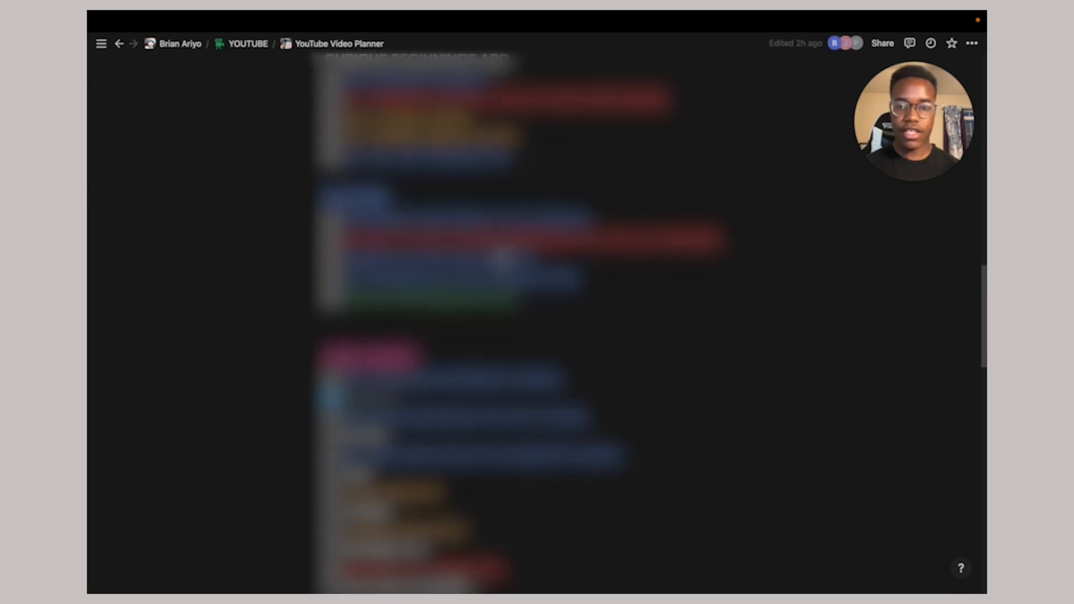
scroll("down", 3)
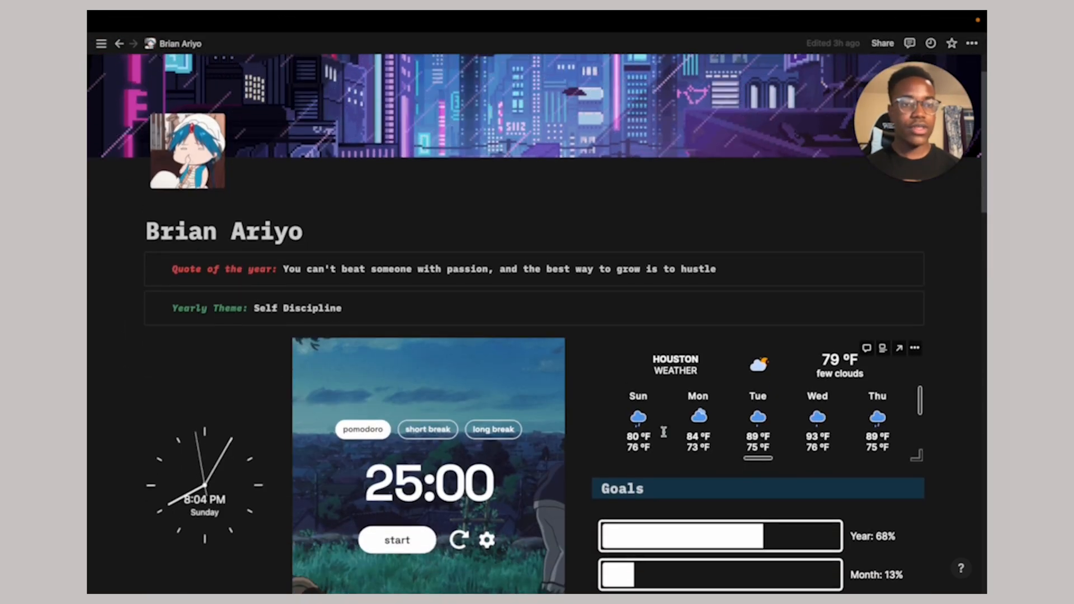
Scroll the dashboard and click below the calendar embeds to add a new block
scroll("down", 3)
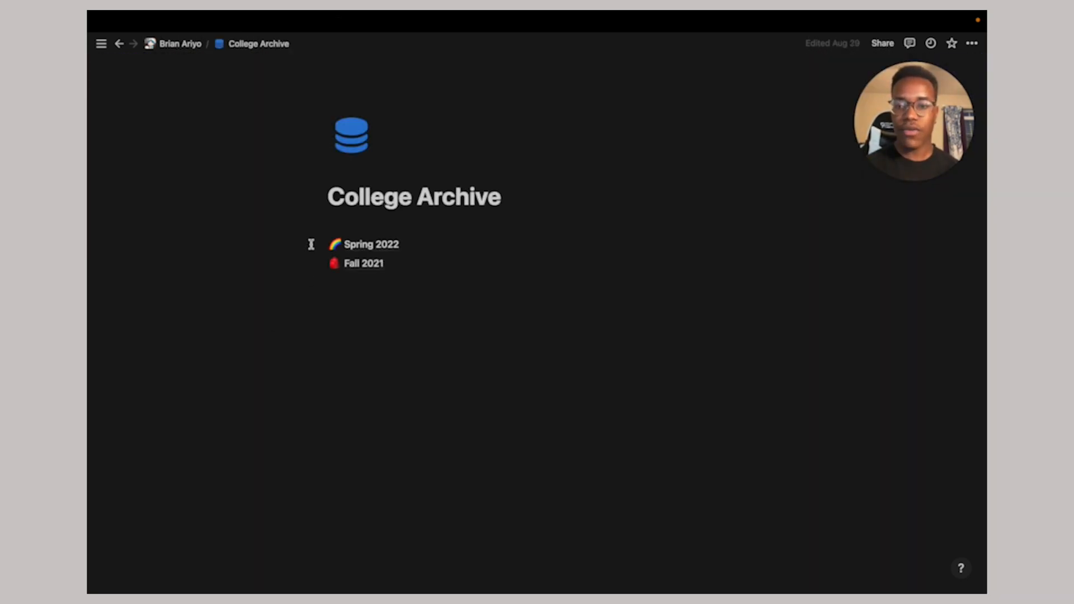
left_click(370, 244)
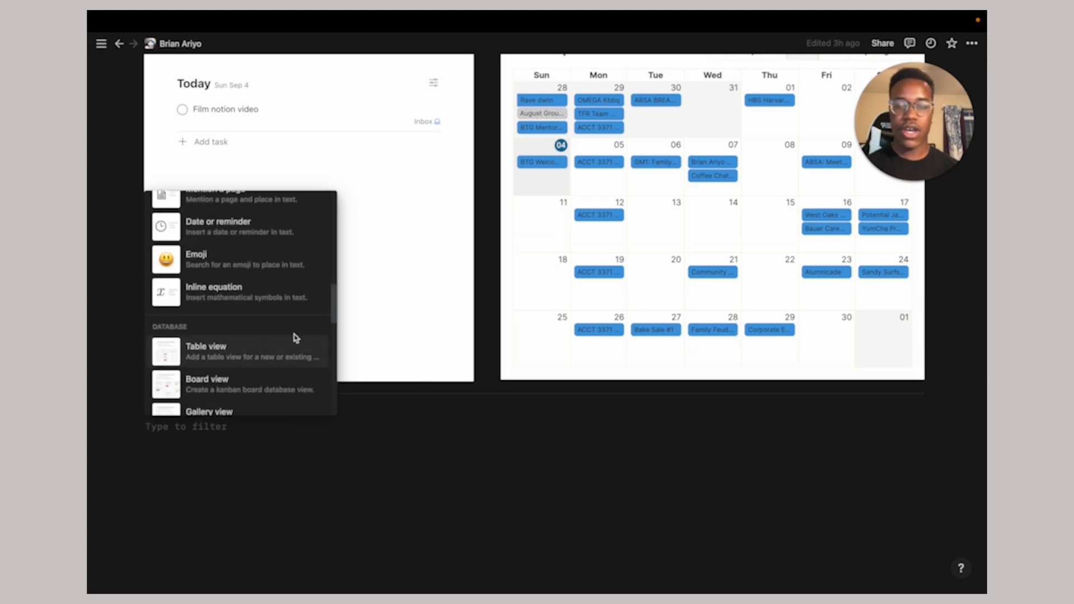
mouse_move(238, 302)
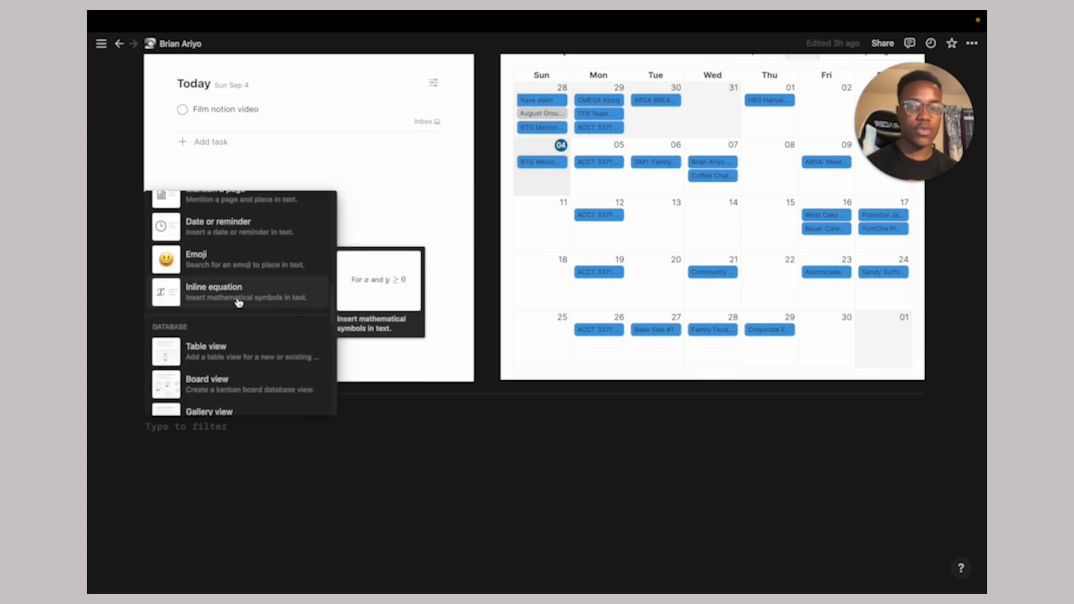